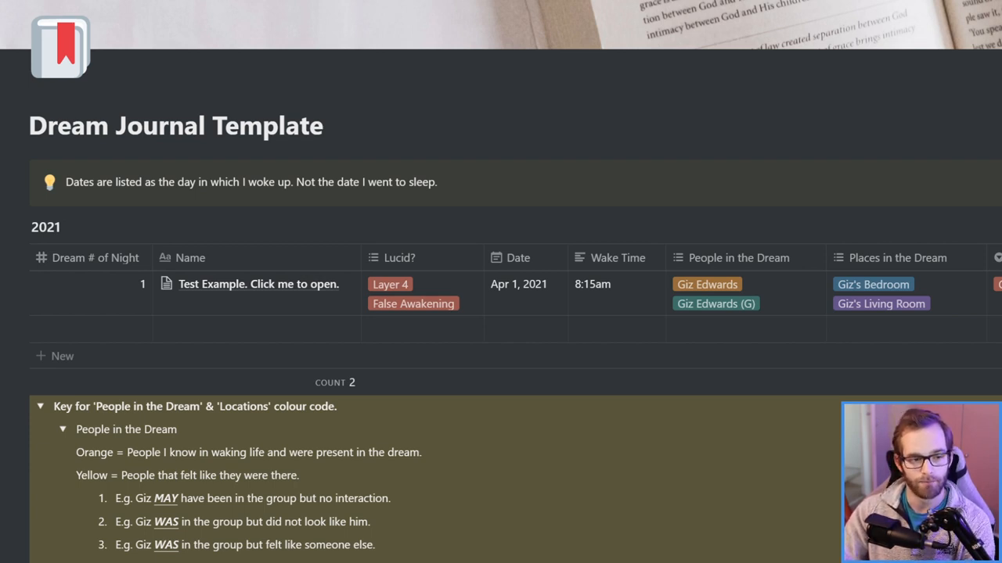
mouse_move(668, 299)
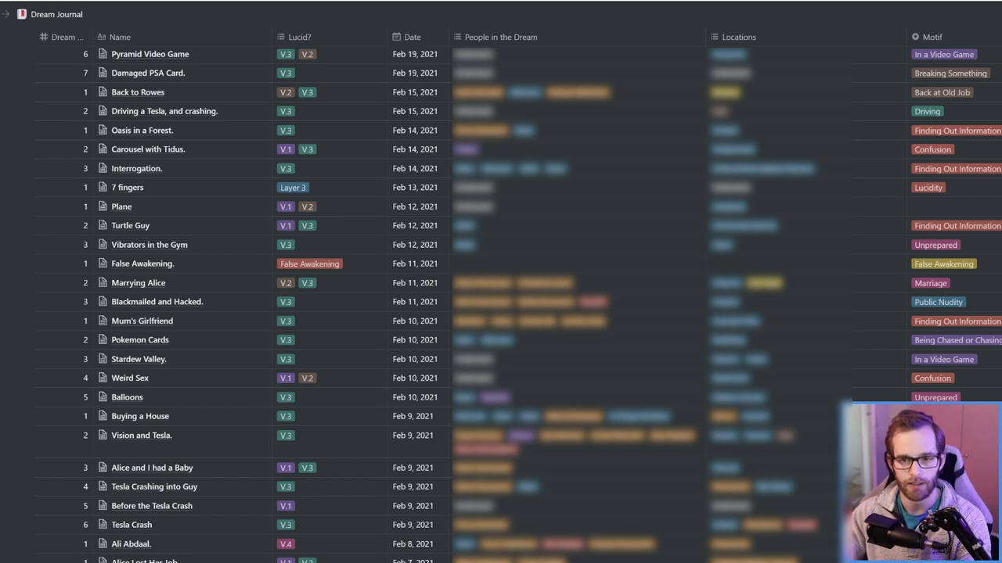
mouse_move(94, 74)
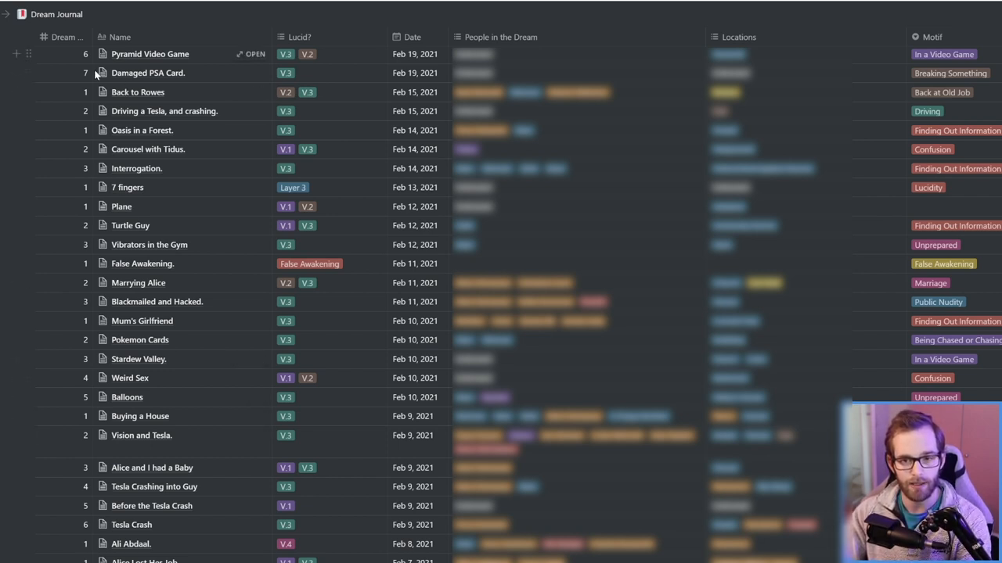
mouse_move(129, 169)
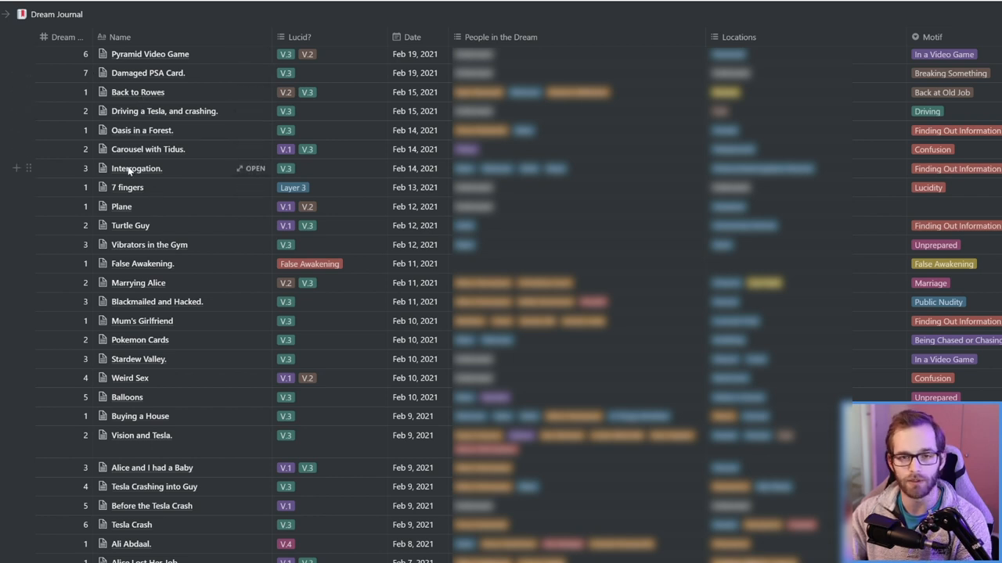
mouse_move(251, 73)
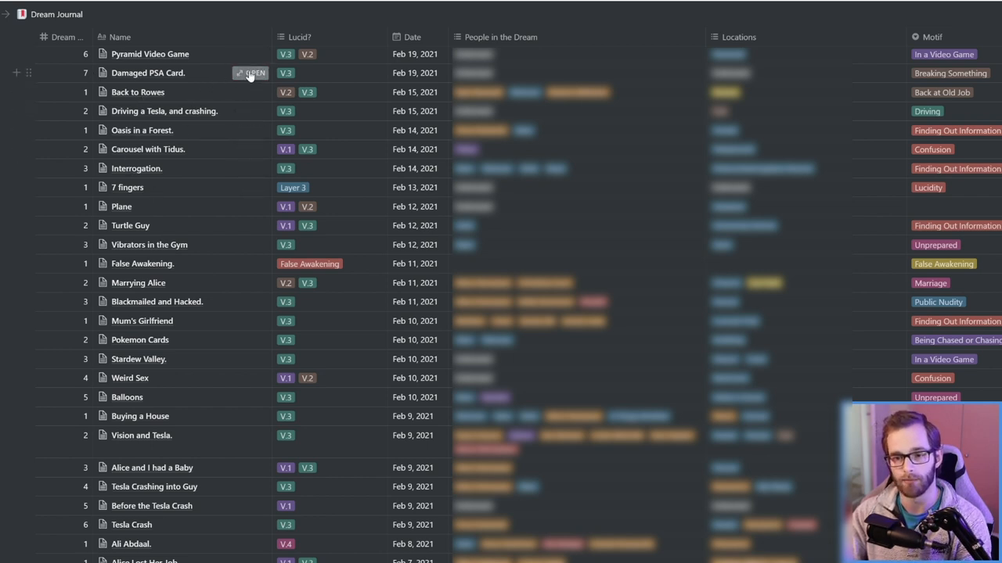
left_click(252, 73)
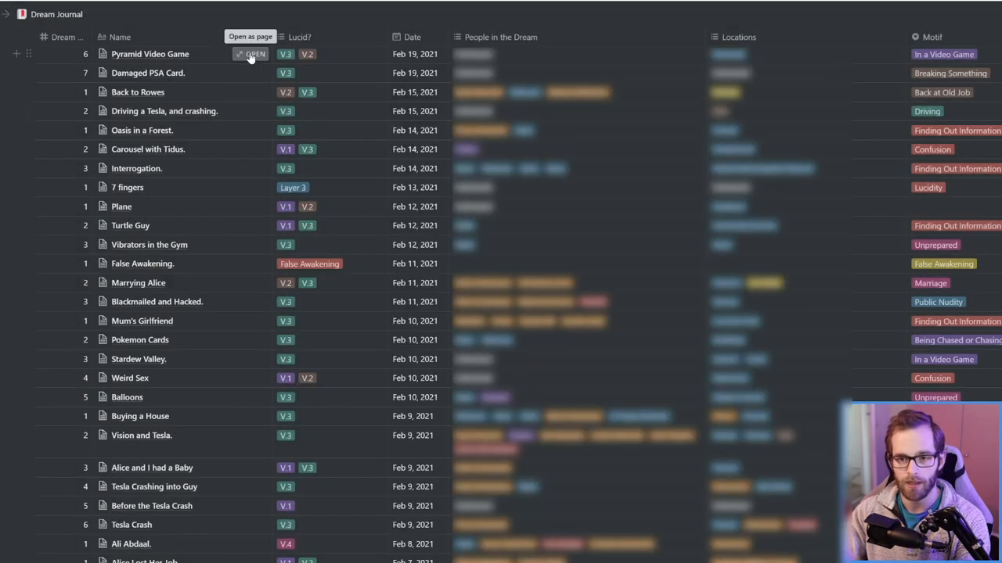
mouse_move(86, 72)
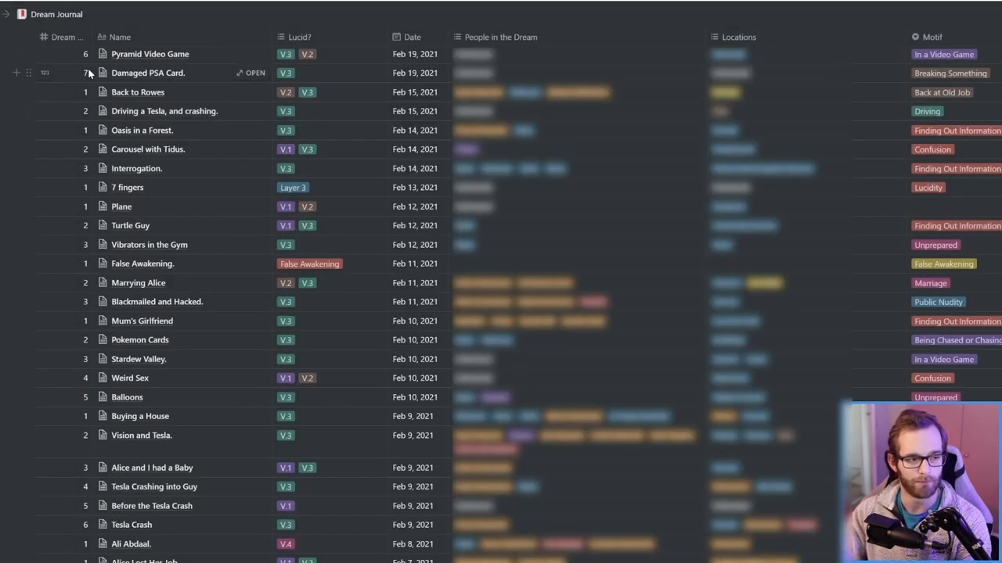
scroll("up", 3)
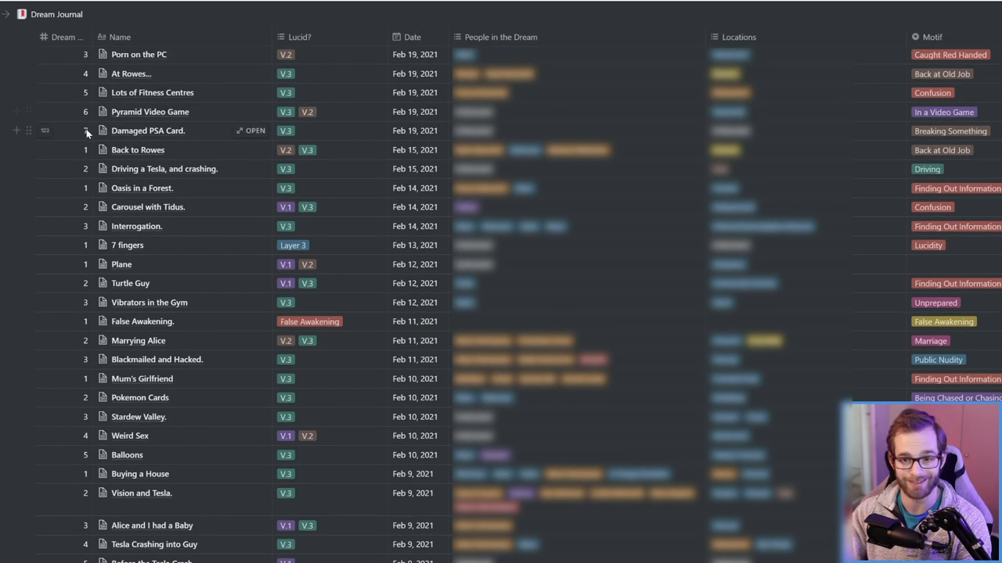
mouse_move(84, 135)
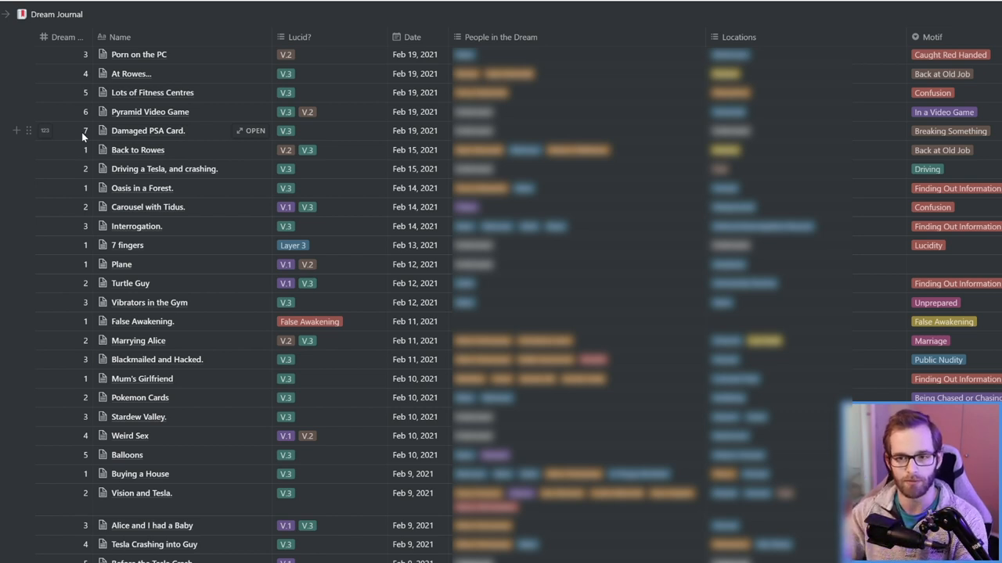
mouse_move(305, 149)
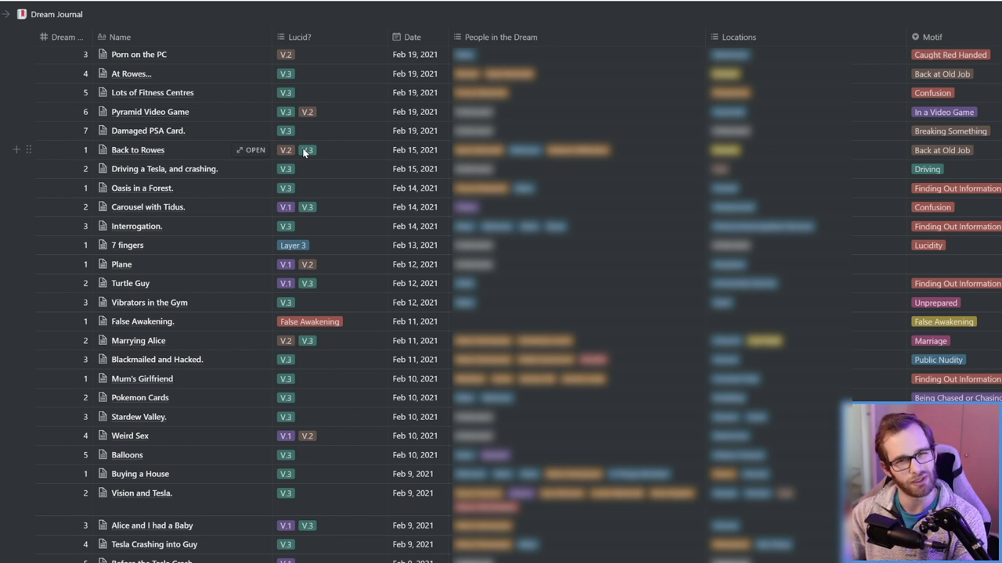
mouse_move(326, 156)
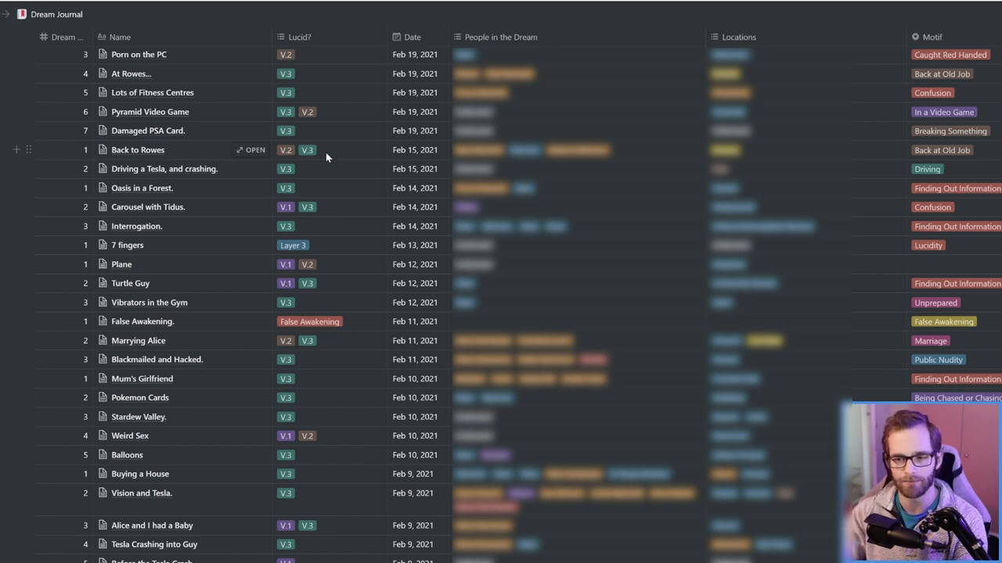
left_click(327, 149)
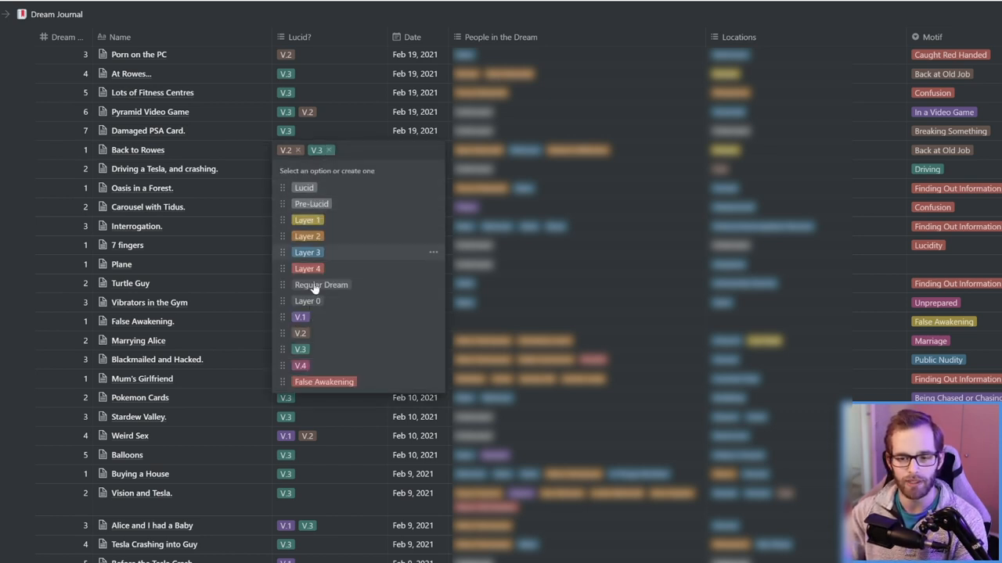
mouse_move(307, 268)
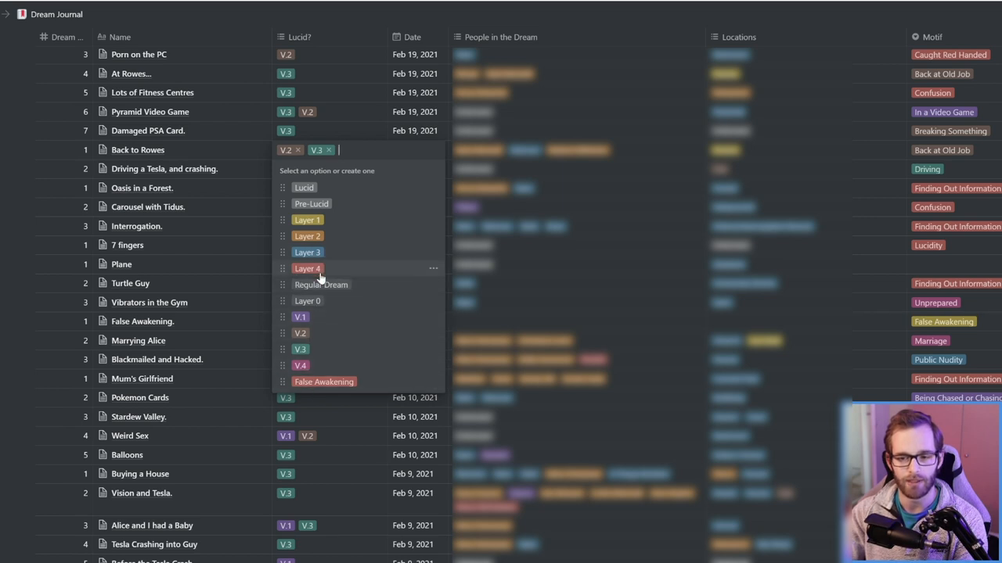
mouse_move(300, 374)
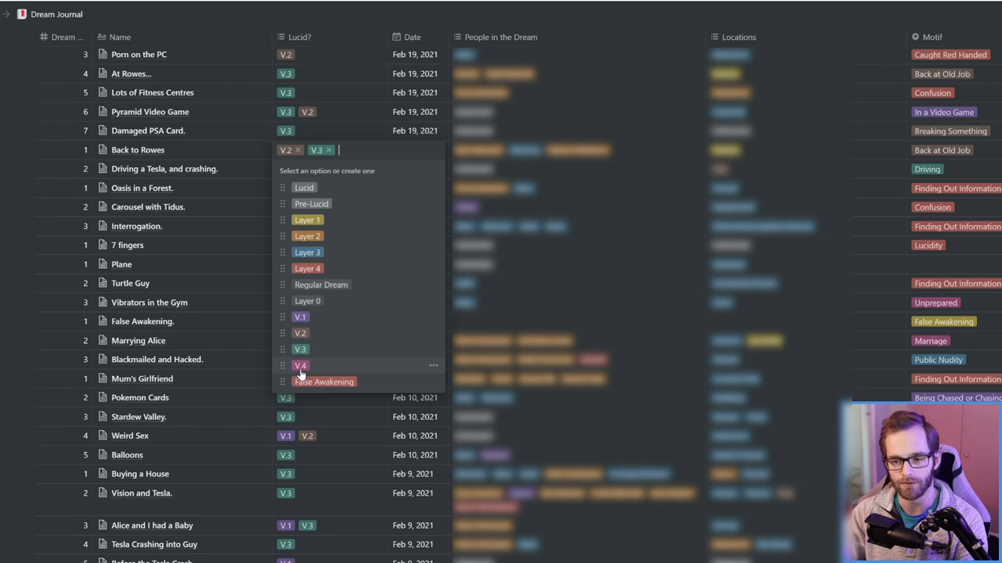
mouse_move(41, 230)
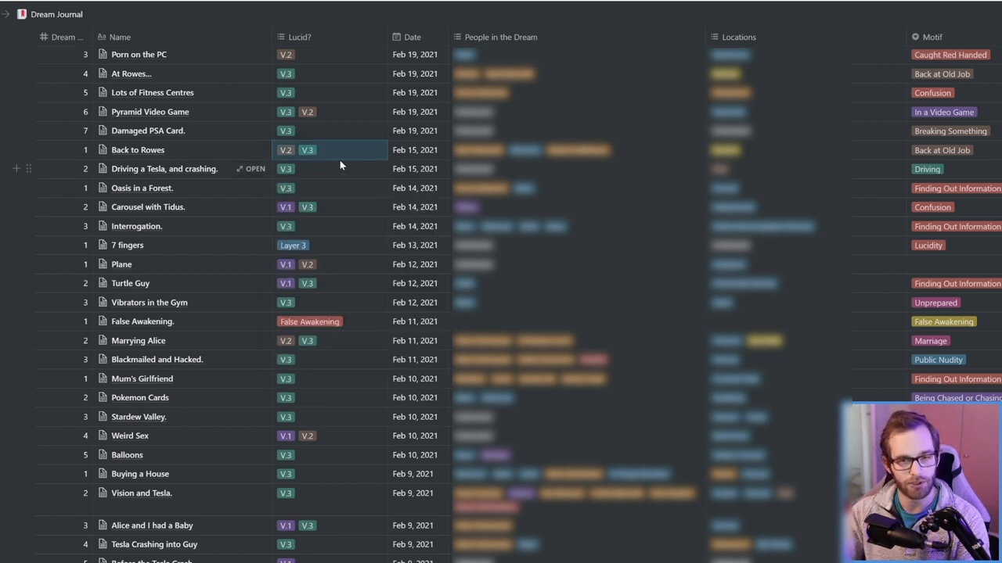
mouse_move(420, 154)
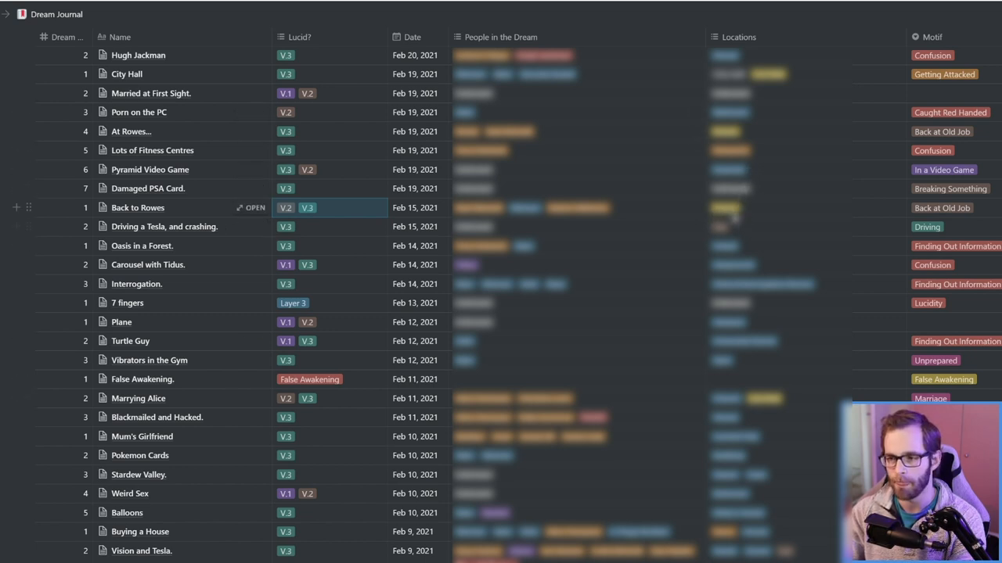
mouse_move(908, 211)
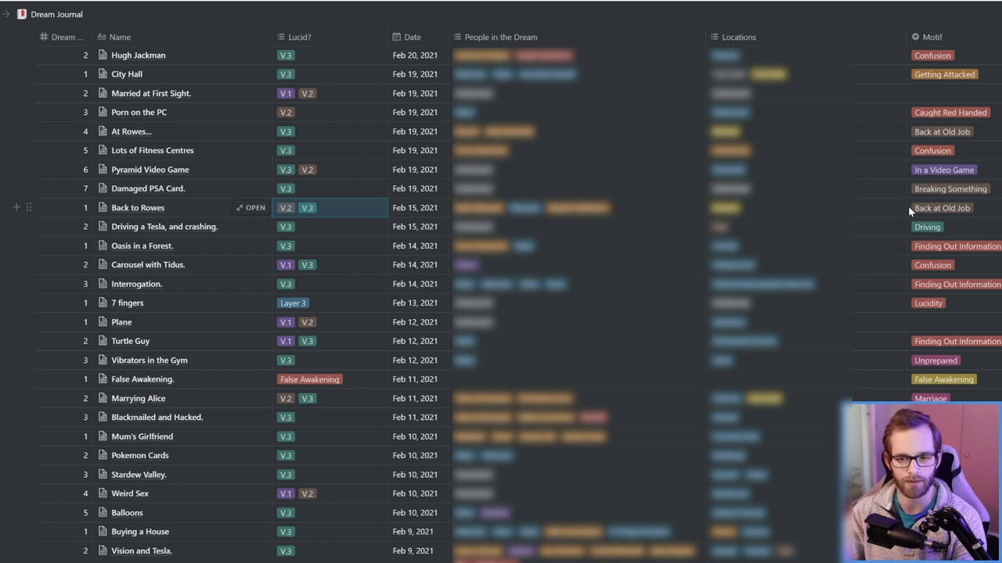
Step: Add a view filter showing only entries whose Motif is Public Nudity
scroll("up", 3)
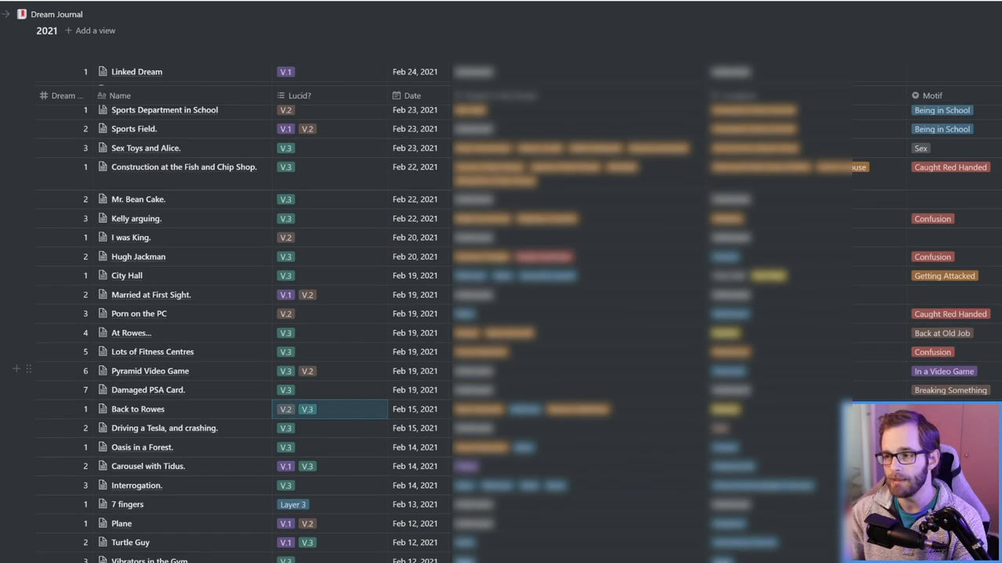
scroll("up", 3)
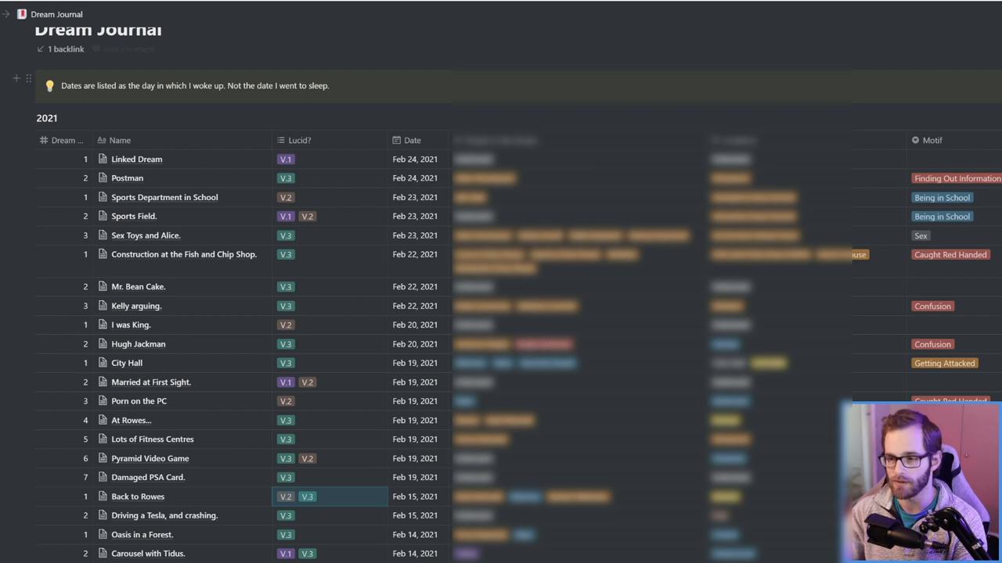
scroll("right", 3)
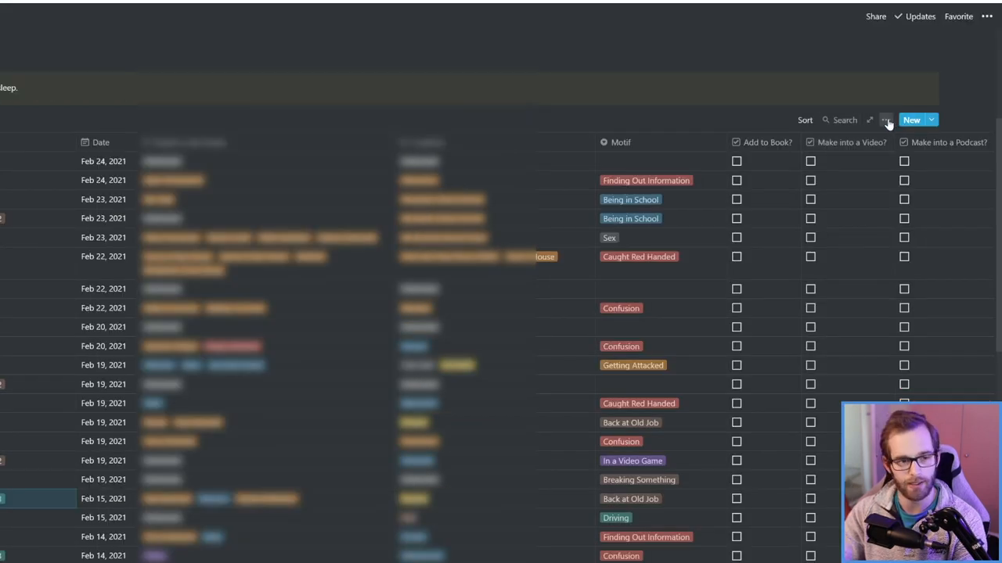
left_click(885, 120)
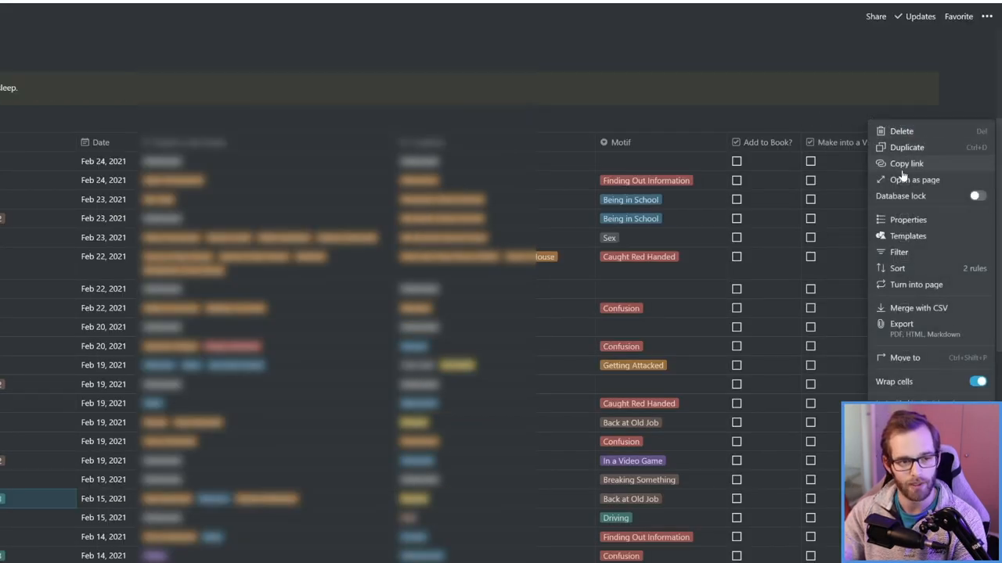
left_click(898, 252)
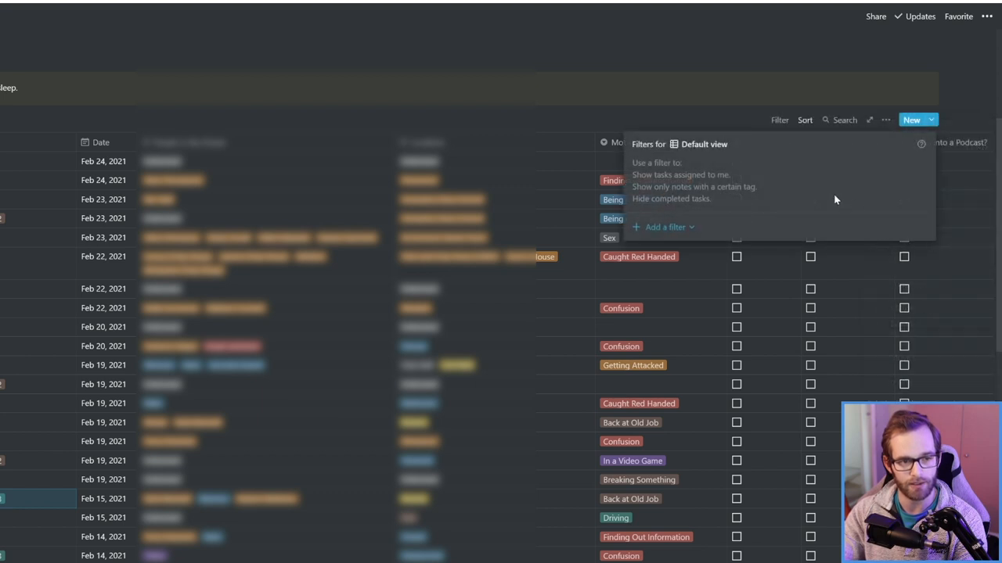
left_click(664, 227)
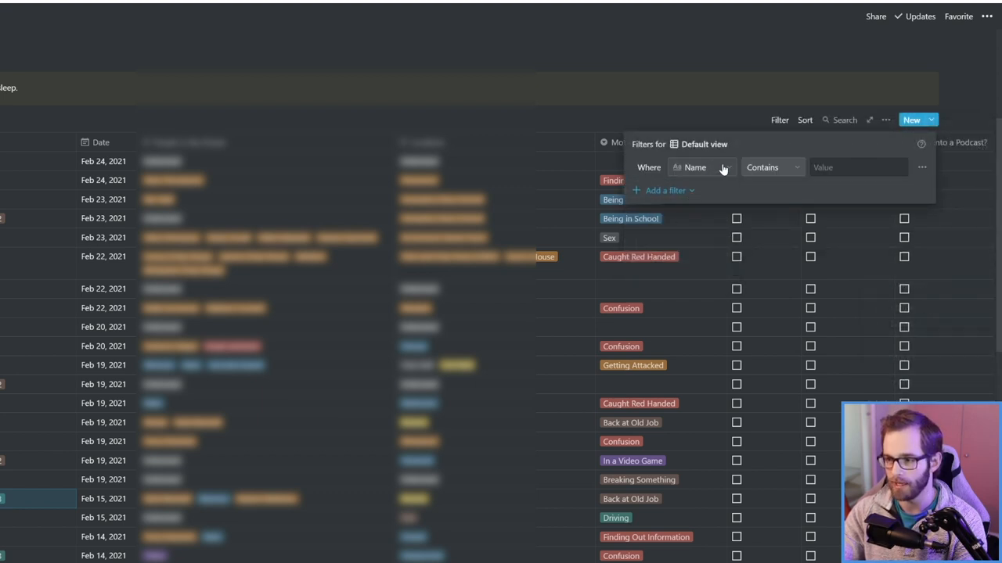
left_click(695, 167)
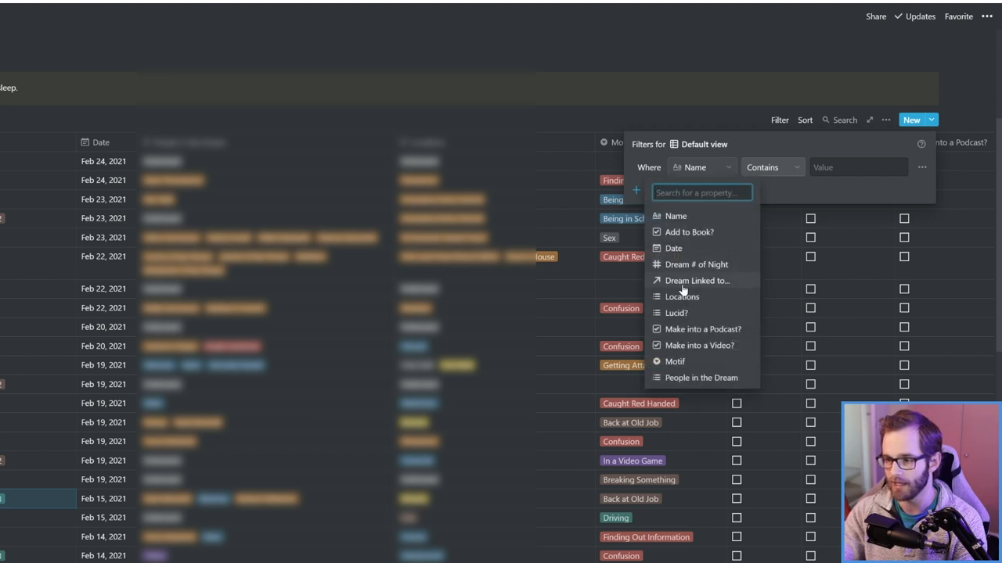
mouse_move(675, 361)
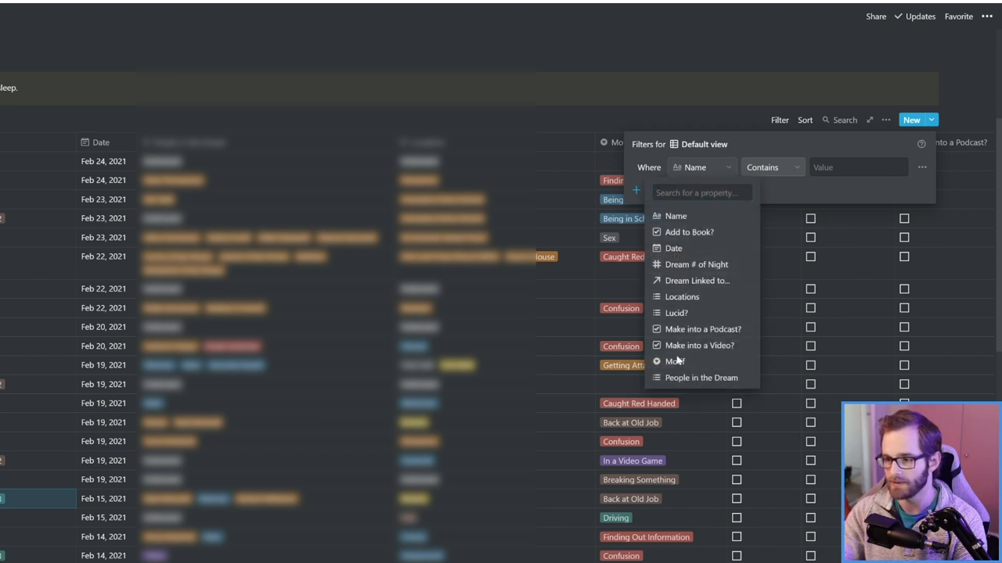
left_click(675, 362)
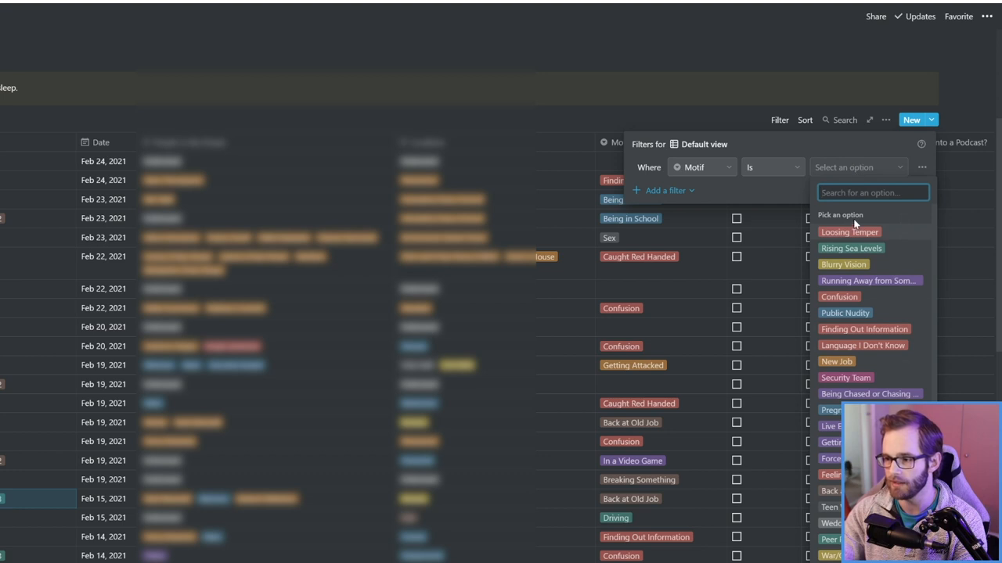
mouse_move(849, 293)
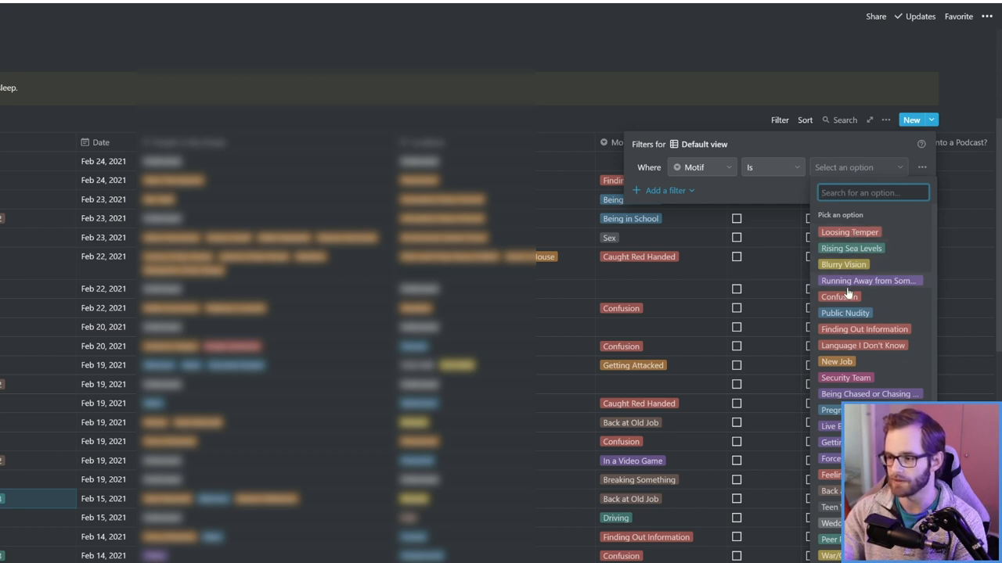
left_click(844, 312)
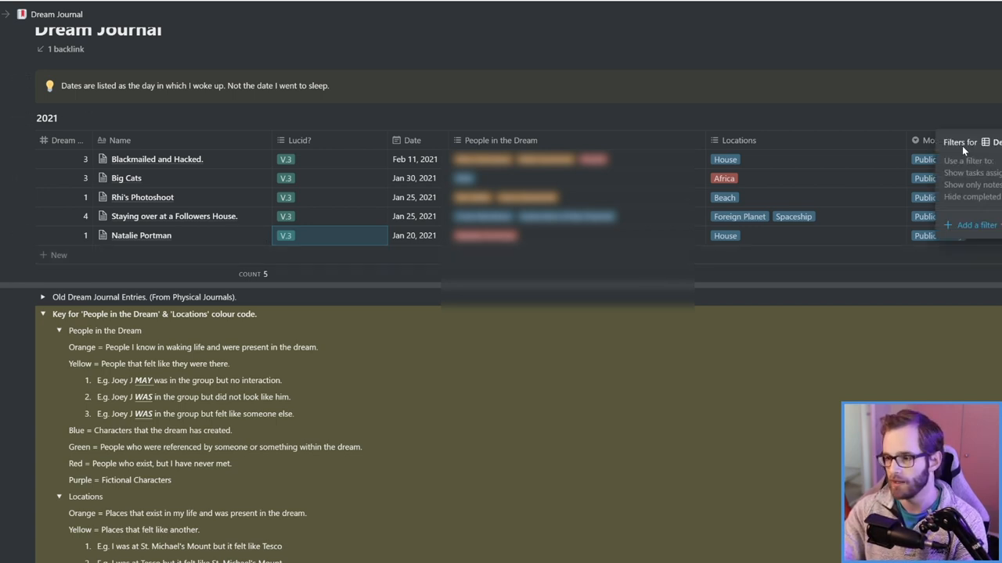
mouse_move(805, 125)
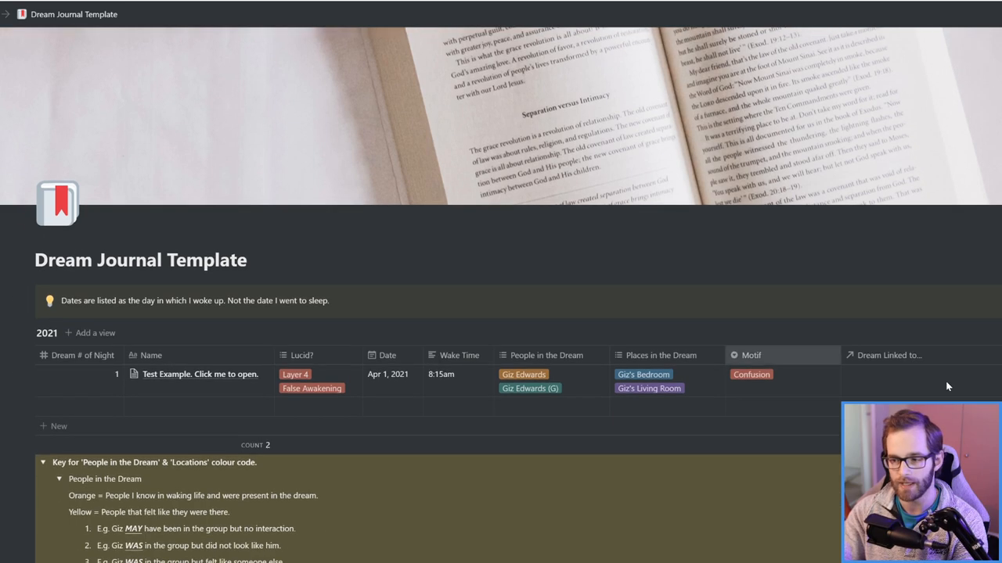
Step: Remove the table's sorting so the new blank entry stays in place
scroll("down", 3)
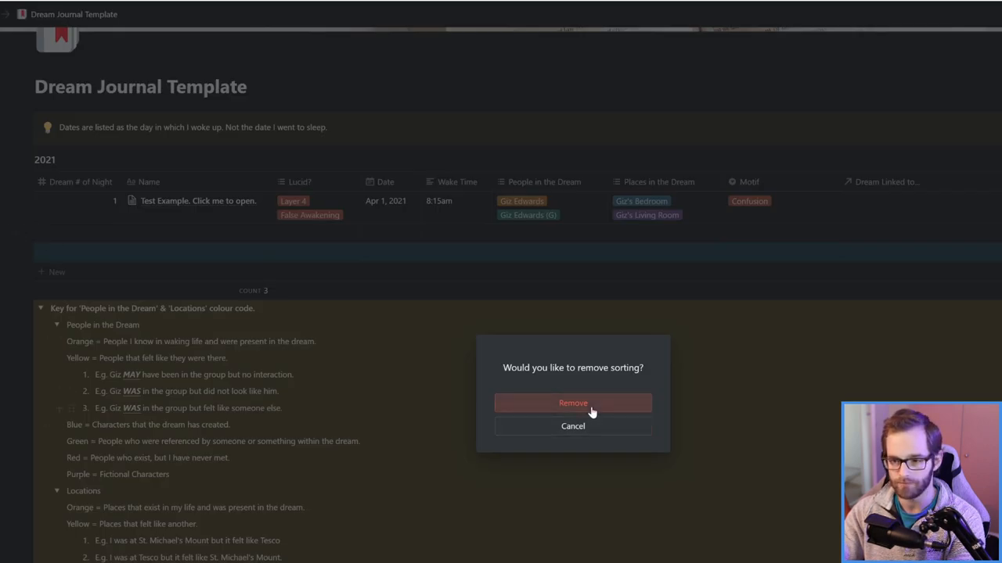
left_click(573, 403)
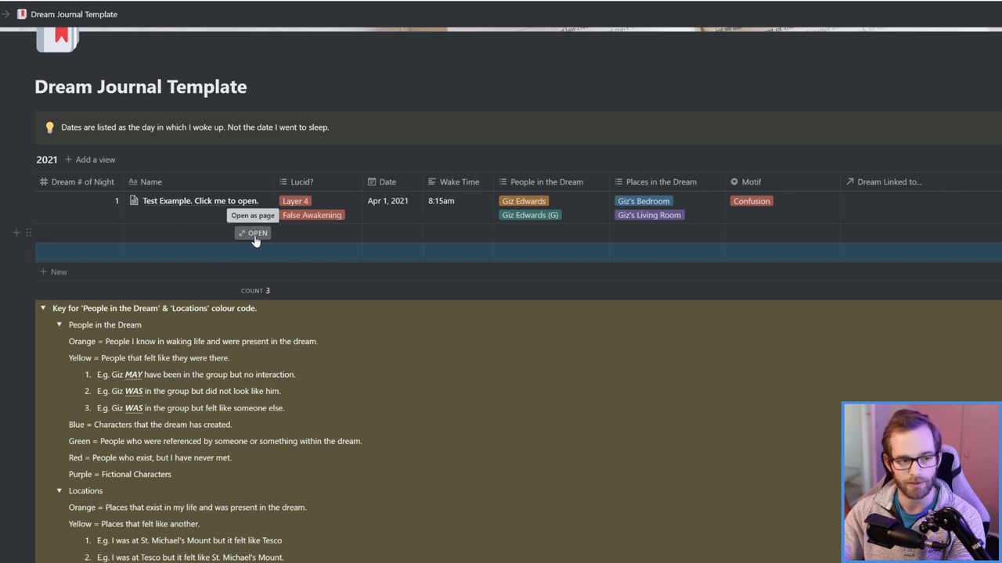
Step: Title the new dream entry 'YouTube Video'
left_click(258, 233)
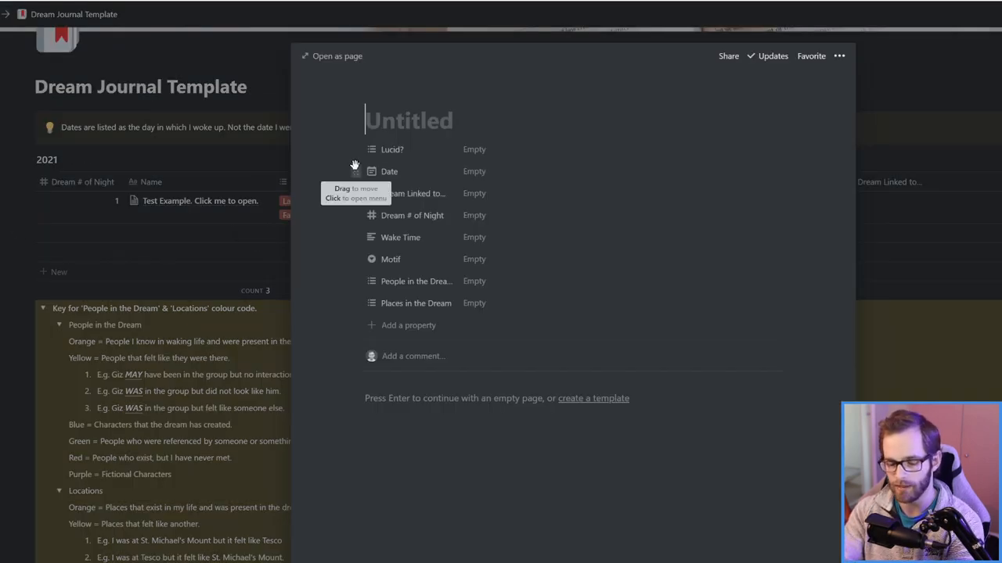
type("YouTub")
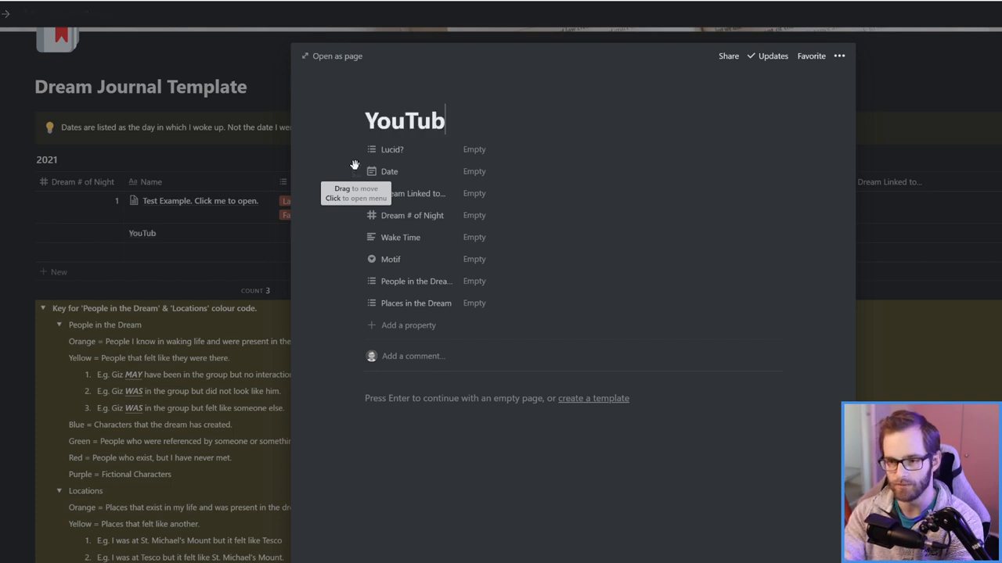
type("e Vide")
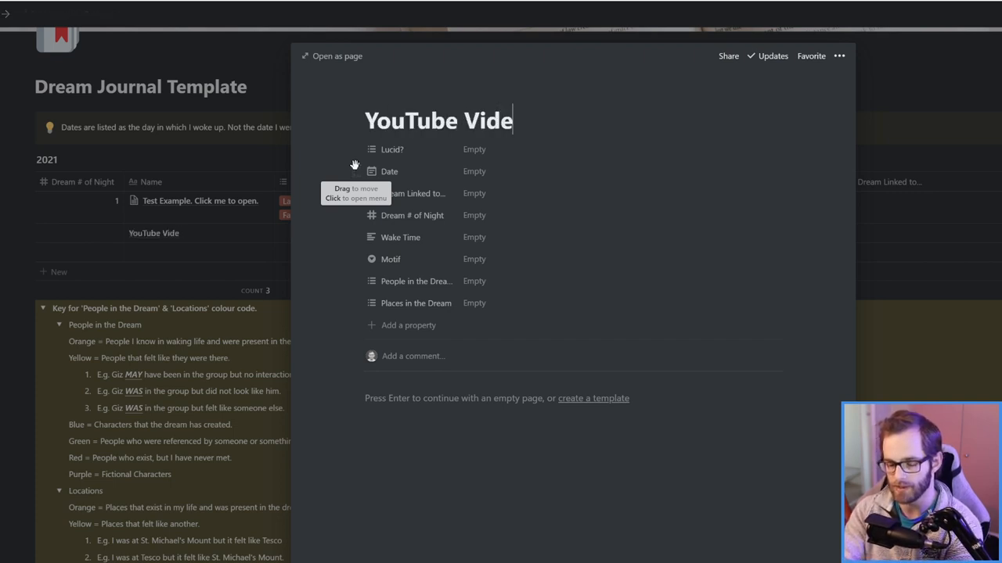
type("o")
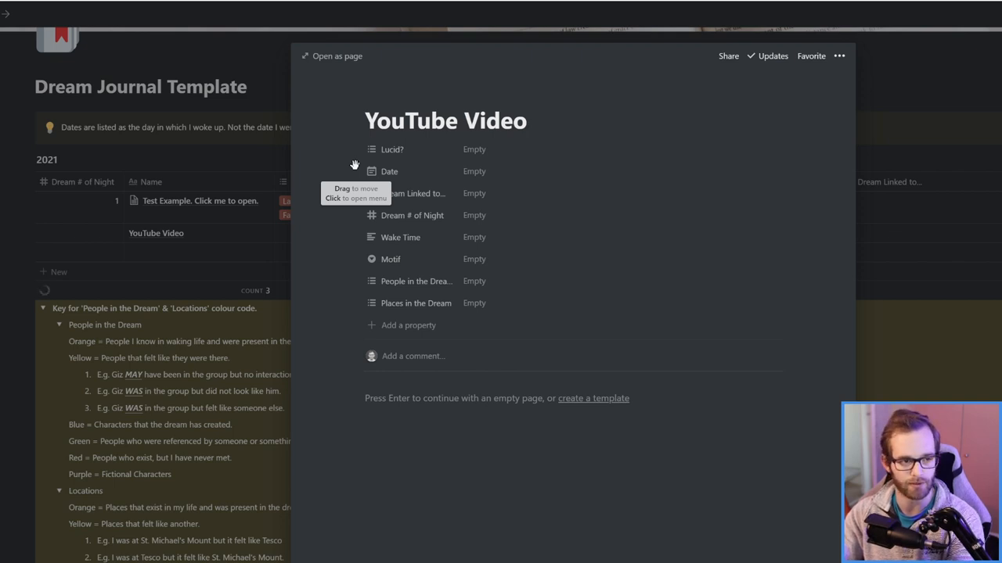
mouse_move(473, 149)
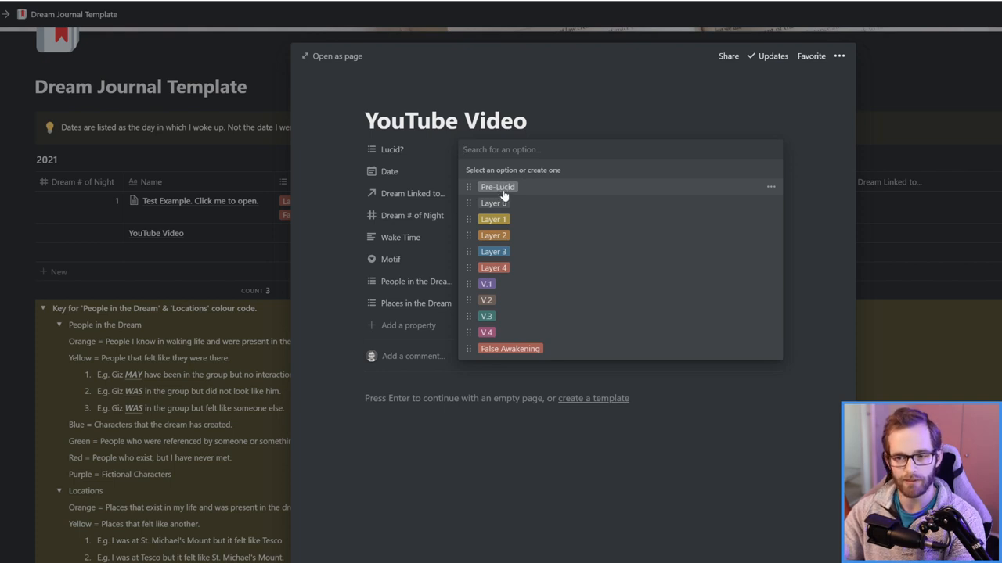
mouse_move(497, 293)
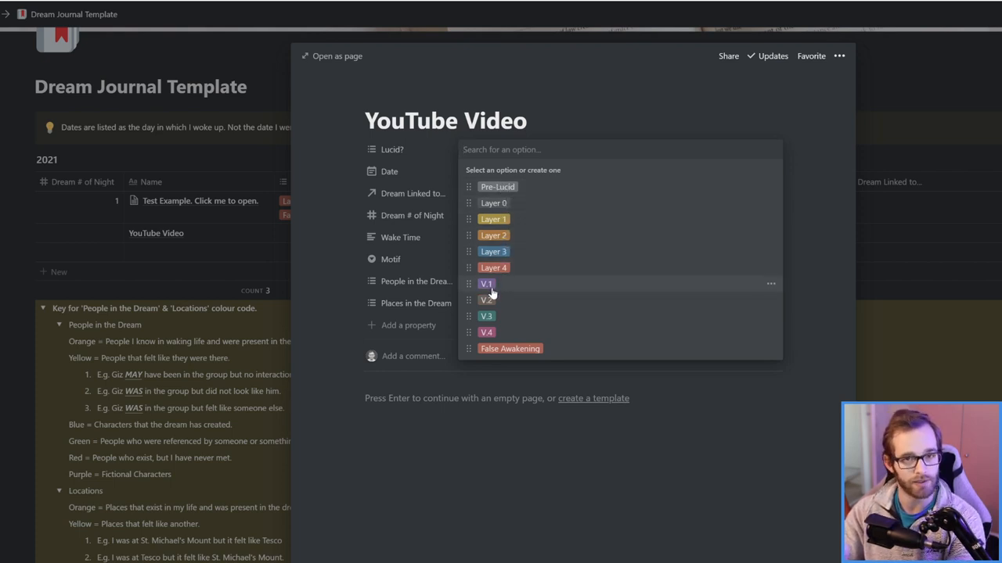
mouse_move(508, 349)
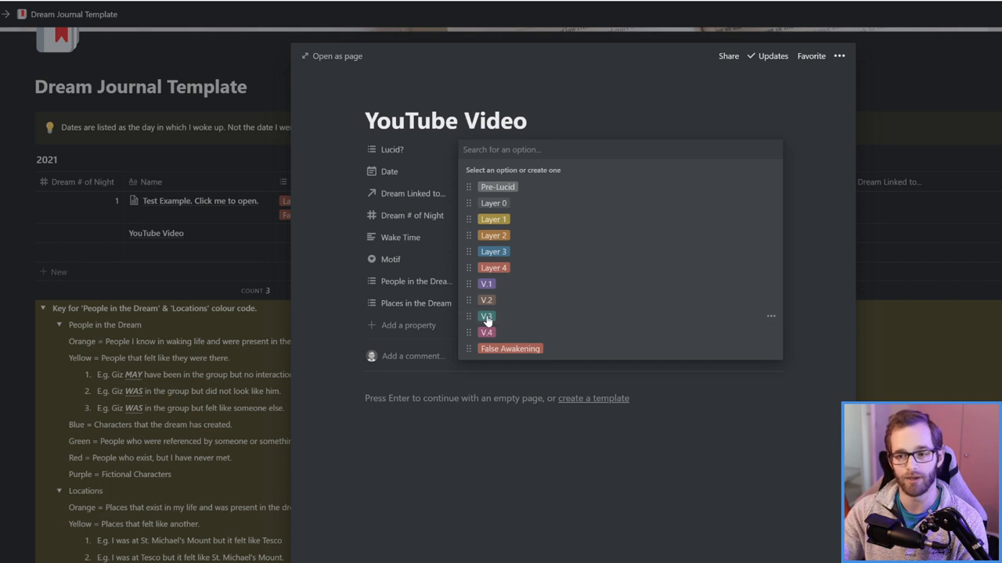
Step: Tag Lucid? as V.3 and False Awakening, and set the date to Apr 2, 2021
left_click(486, 316)
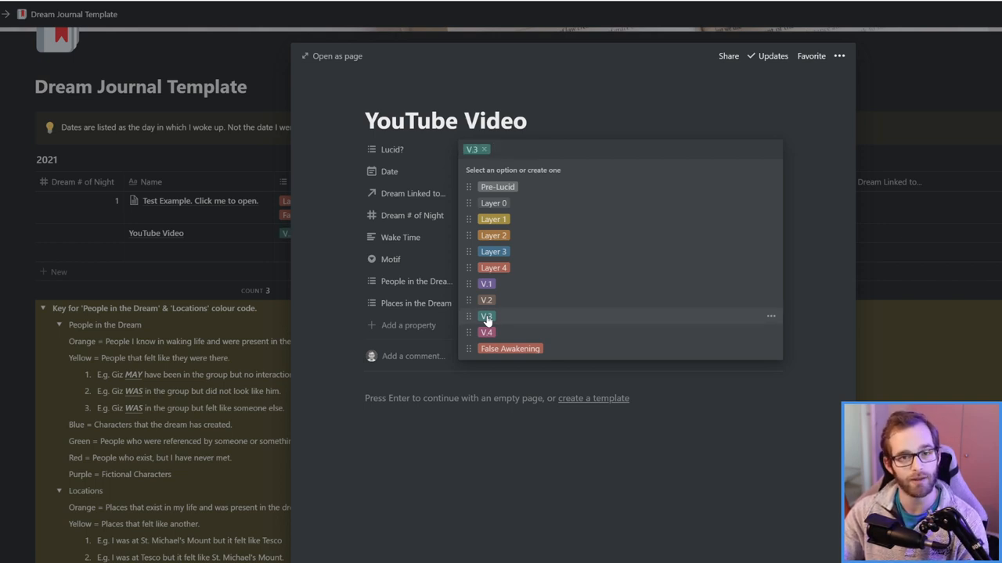
left_click(509, 349)
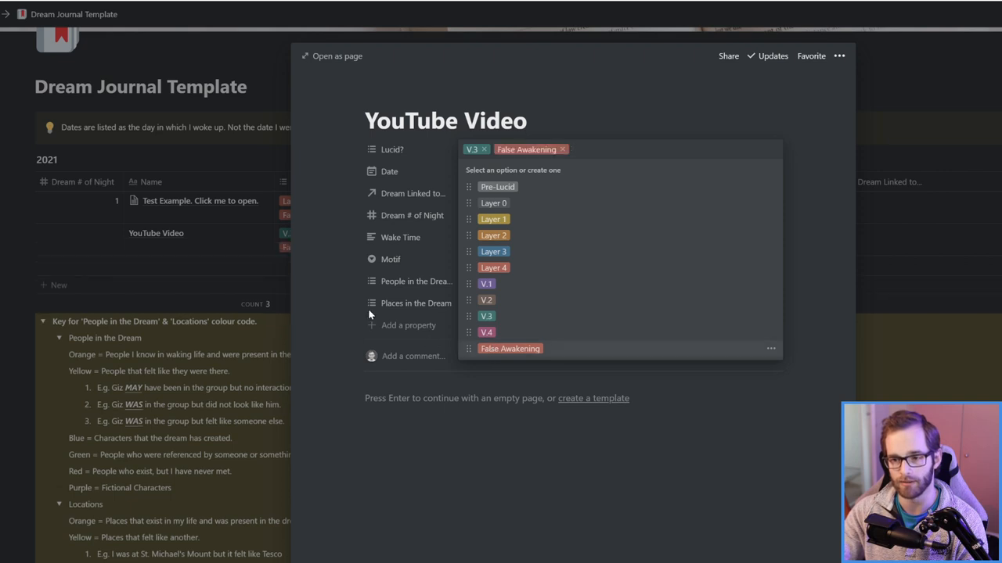
left_click(389, 171)
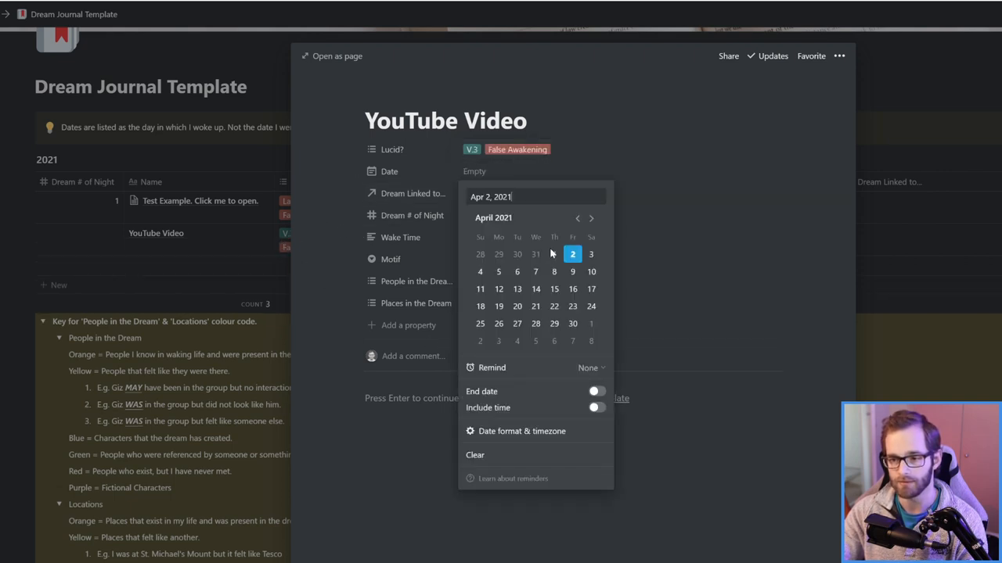
left_click(572, 254)
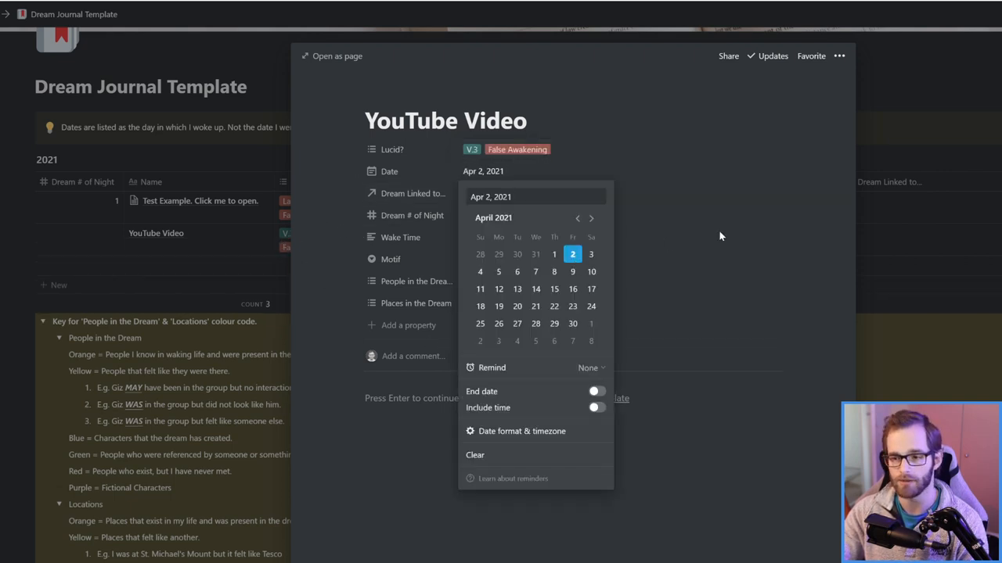
left_click(720, 236)
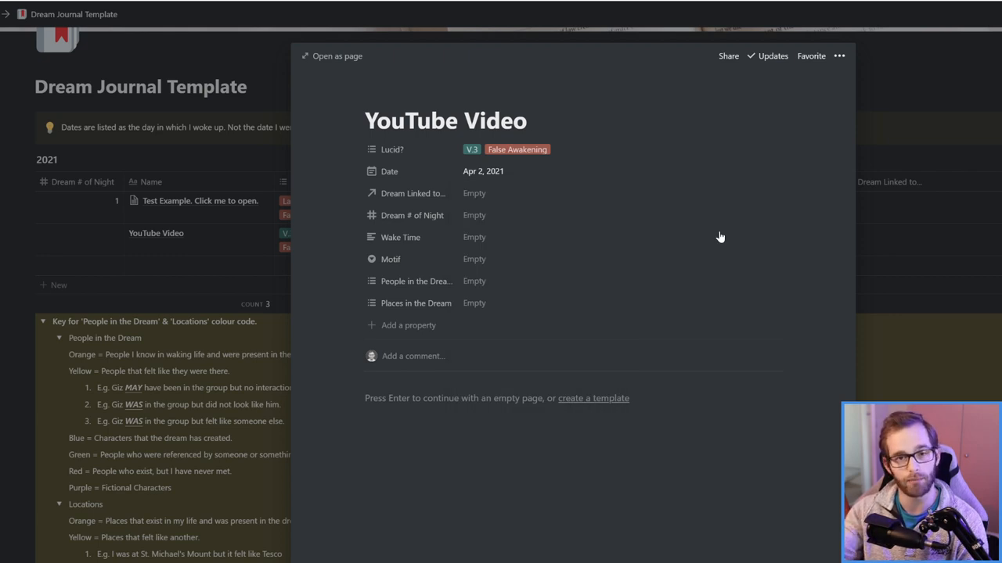
mouse_move(715, 233)
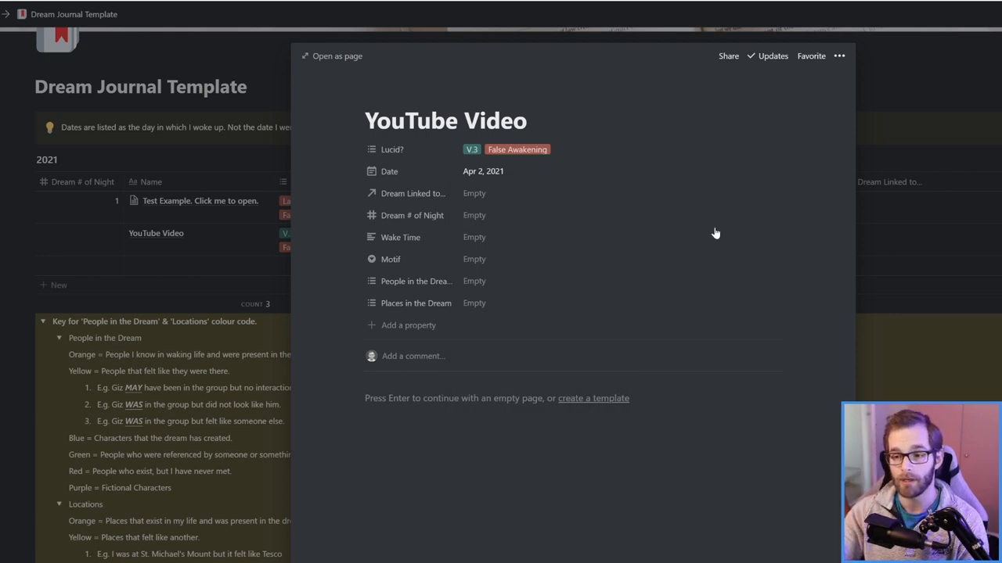
mouse_move(480, 197)
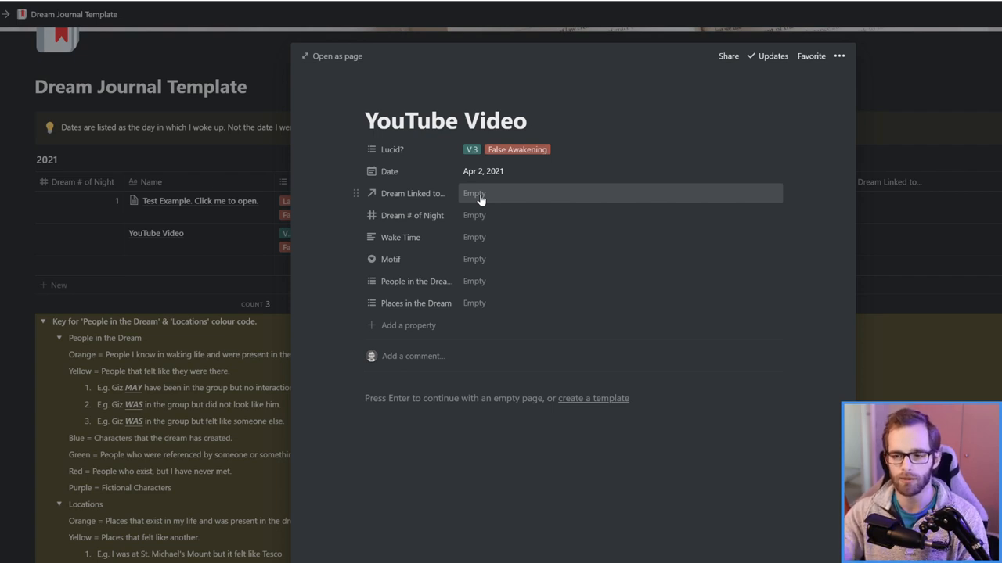
Step: Set Dream Linked to the Test Example page
left_click(474, 194)
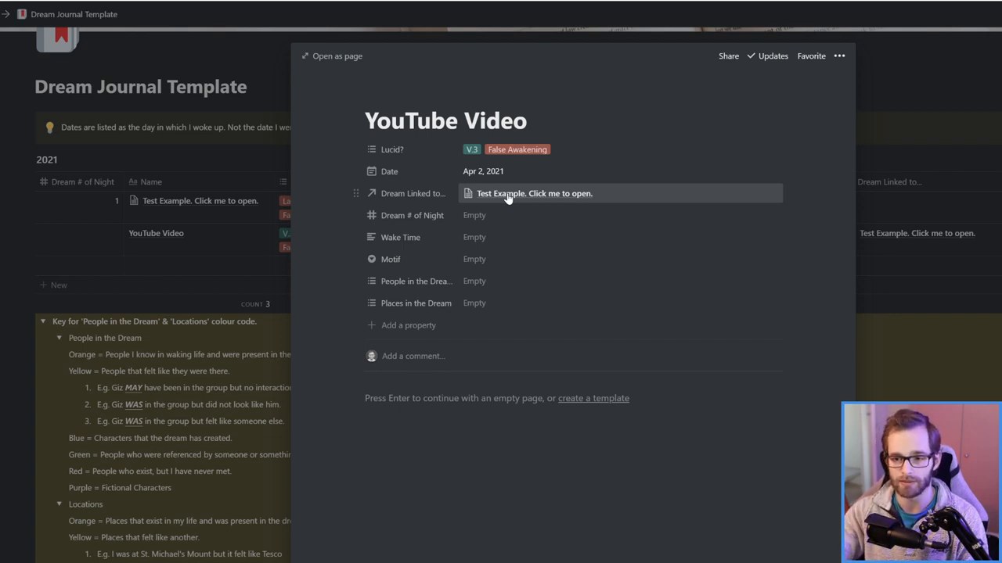
mouse_move(466, 220)
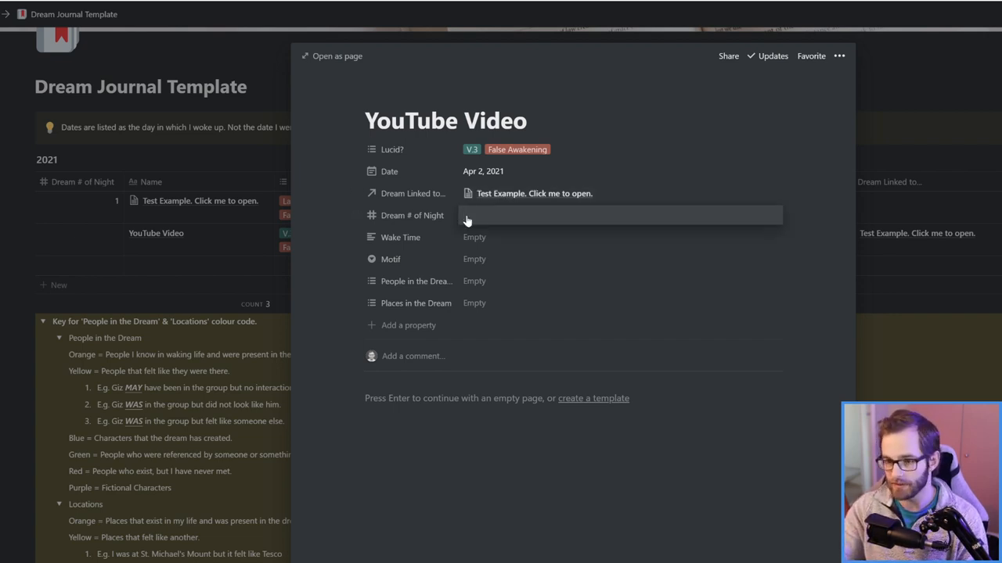
Step: Enter 1 for Dream # of Night and 8:30 for Wake Time
type("1")
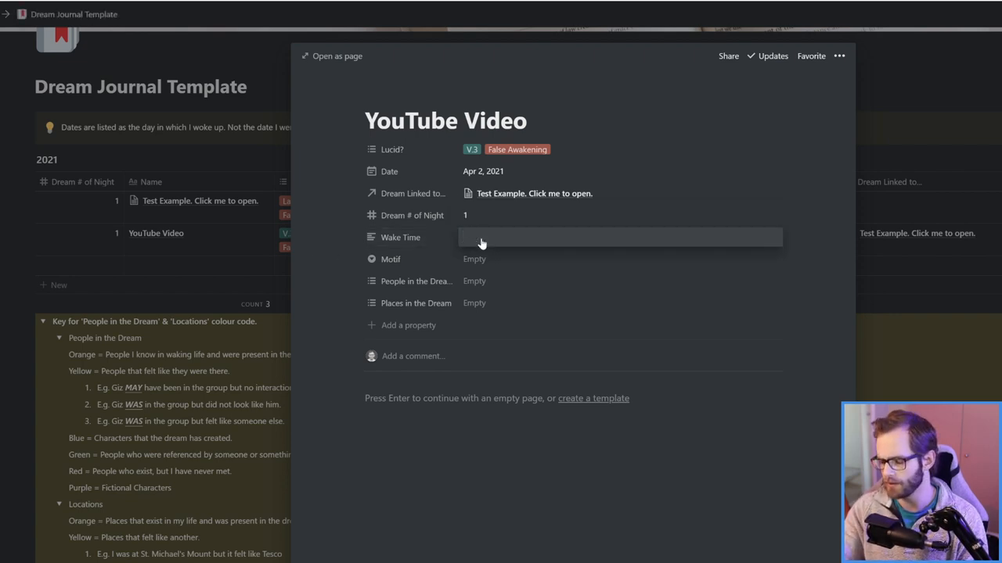
type("8:")
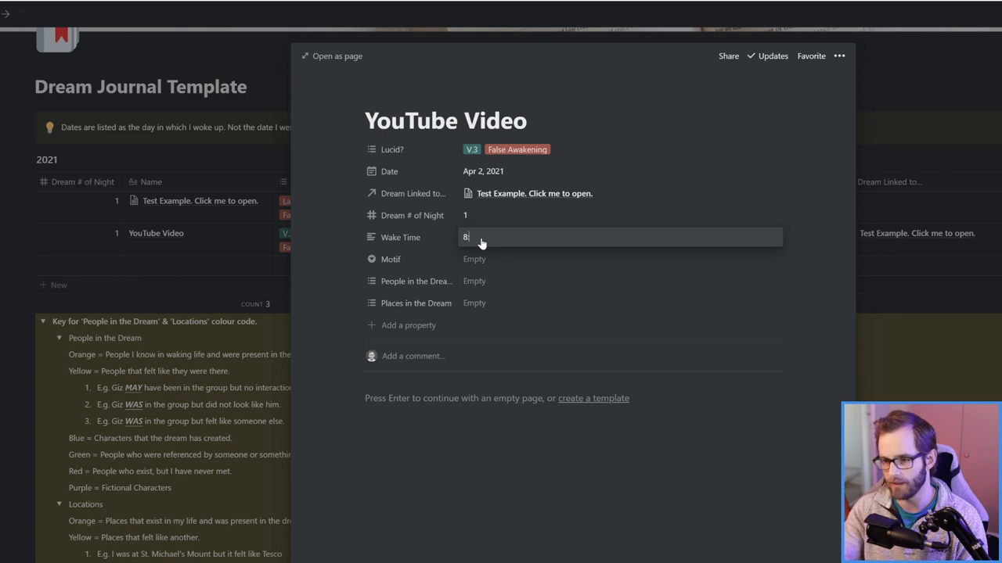
type("30")
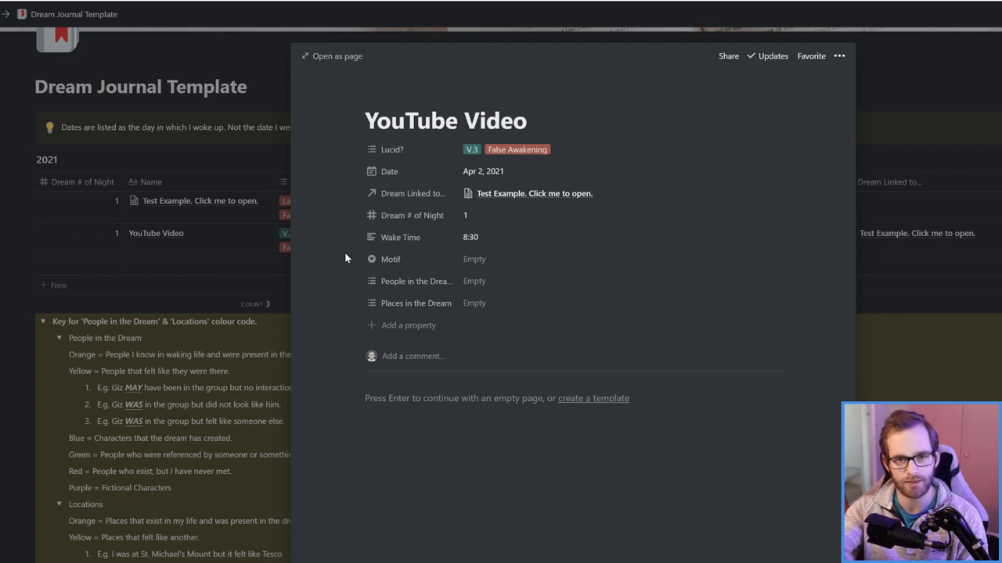
mouse_move(403, 259)
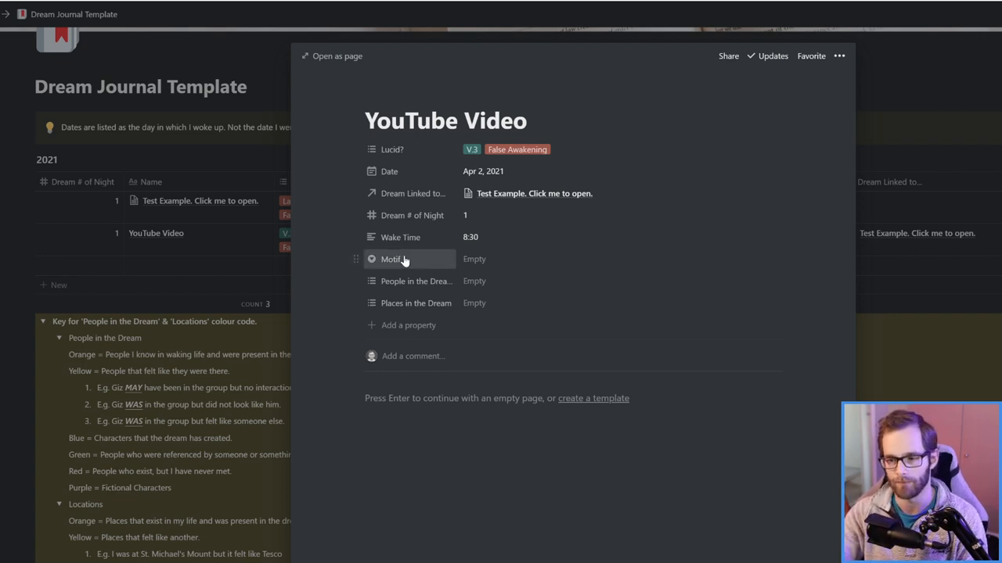
Step: Create a Public Nudity motif tag and recolour it blue
left_click(474, 259)
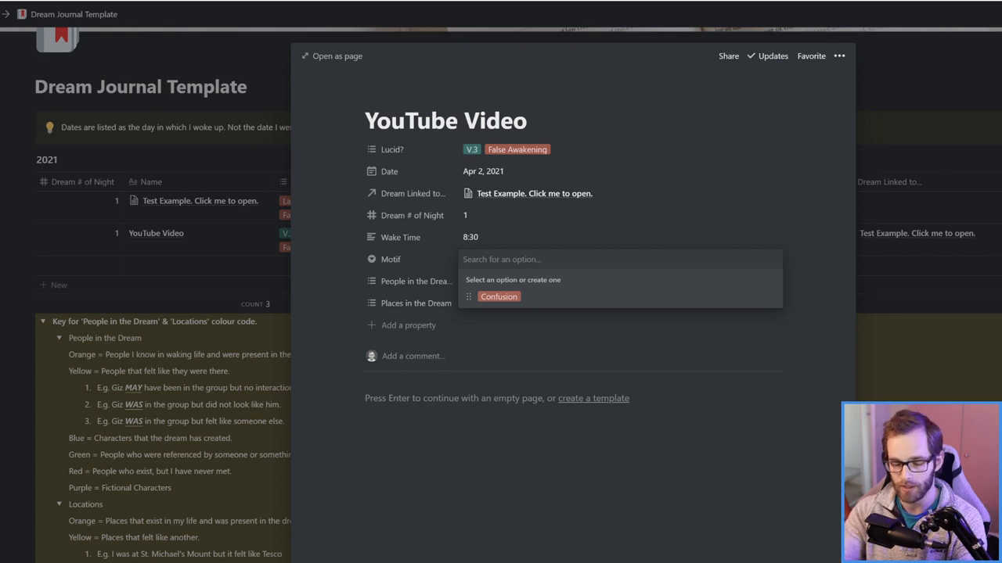
type("Publ")
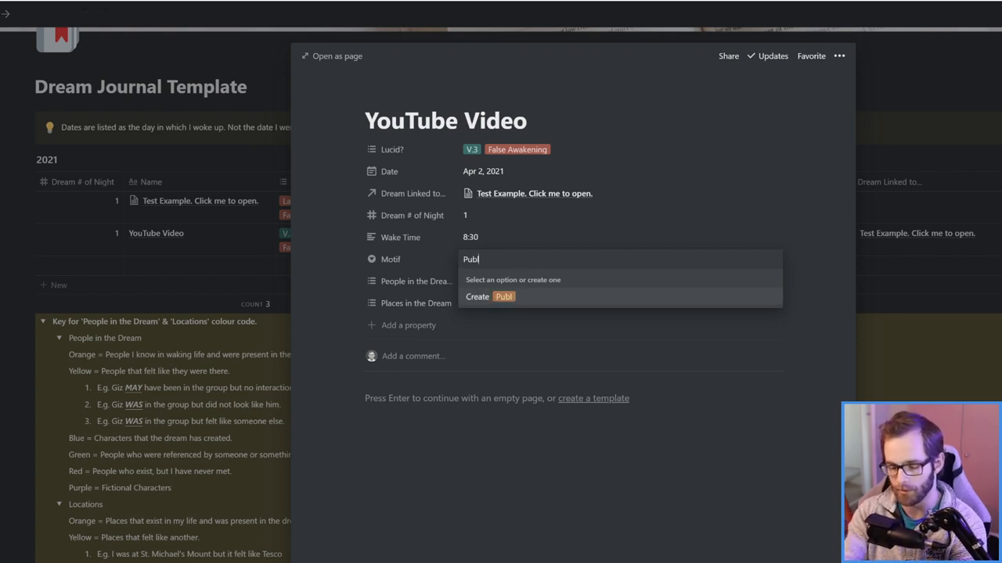
type("ic Nudi")
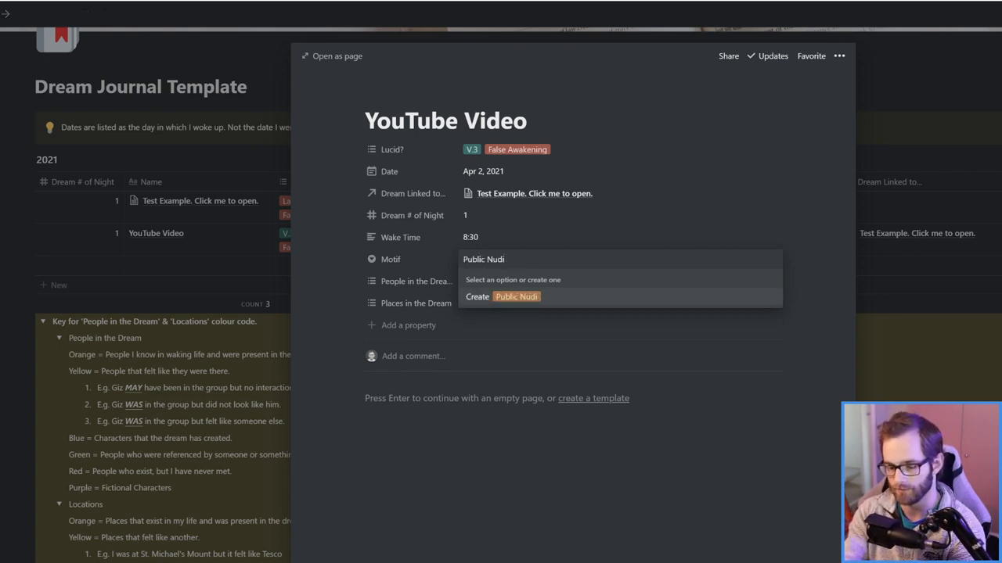
left_click(502, 296)
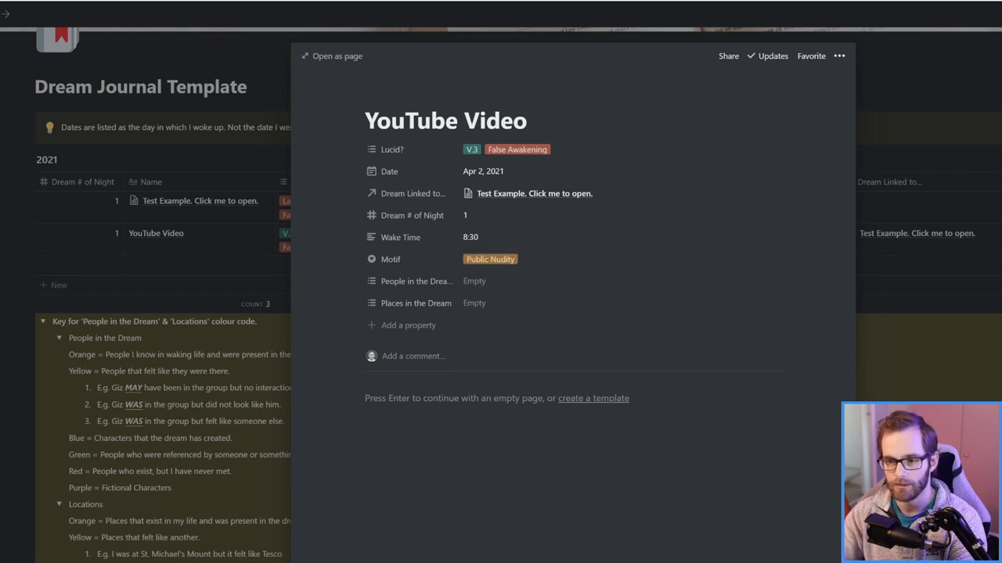
left_click(490, 259)
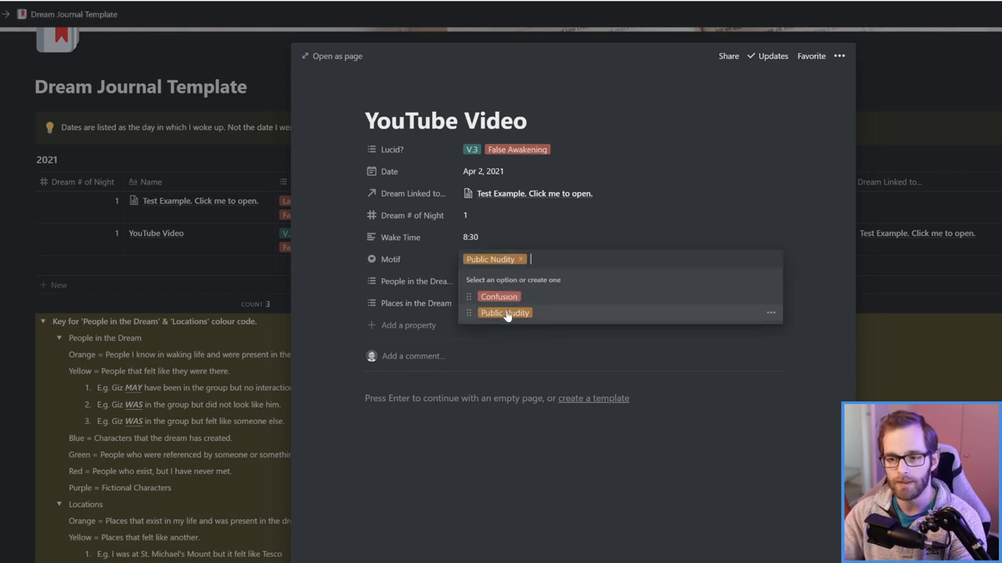
left_click(770, 312)
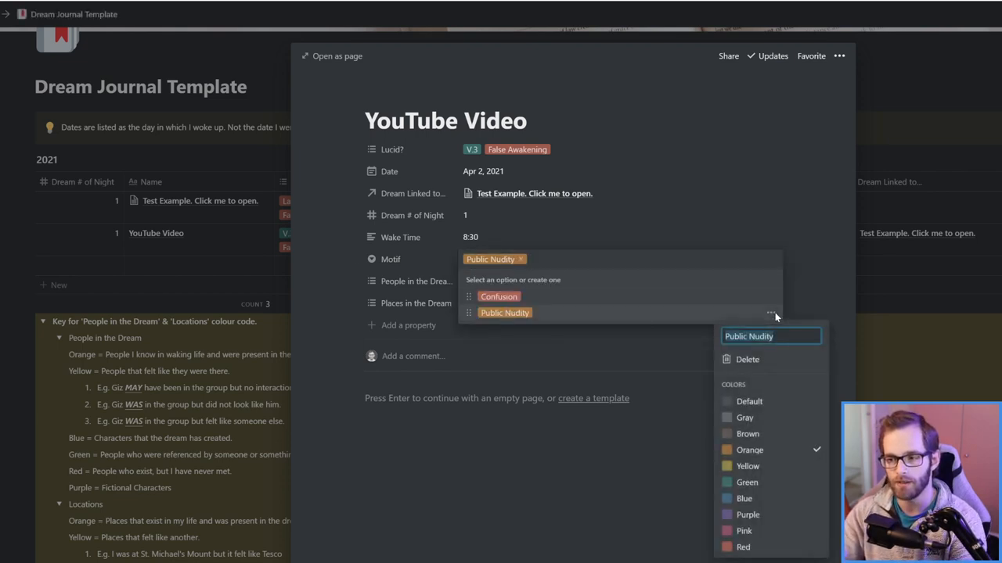
mouse_move(755, 418)
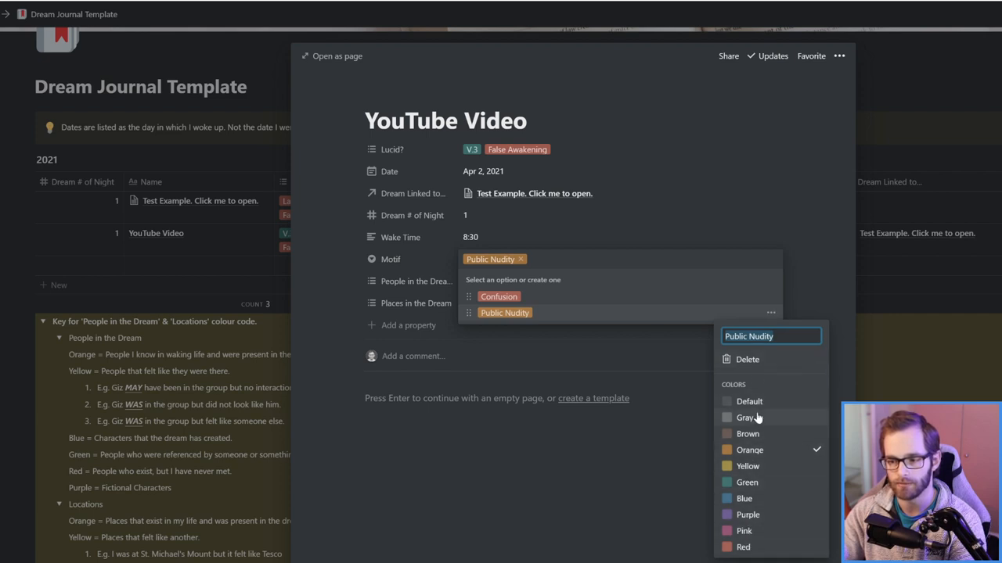
left_click(744, 499)
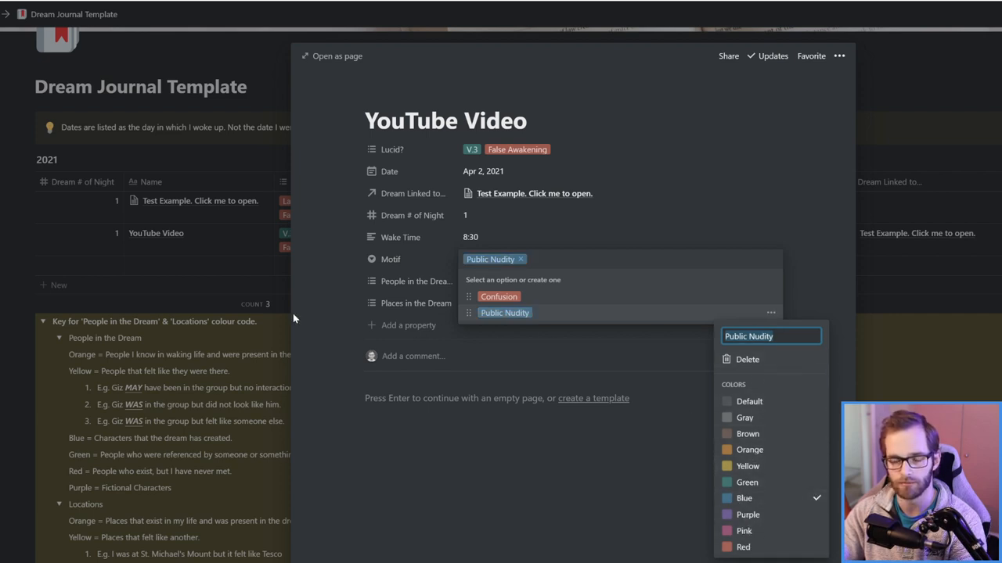
left_click(317, 309)
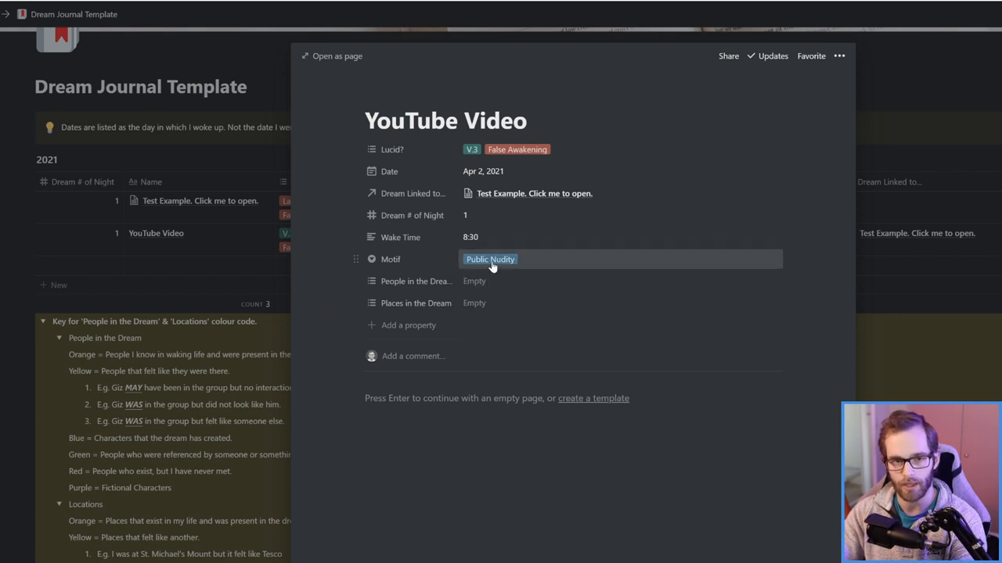
left_click(501, 281)
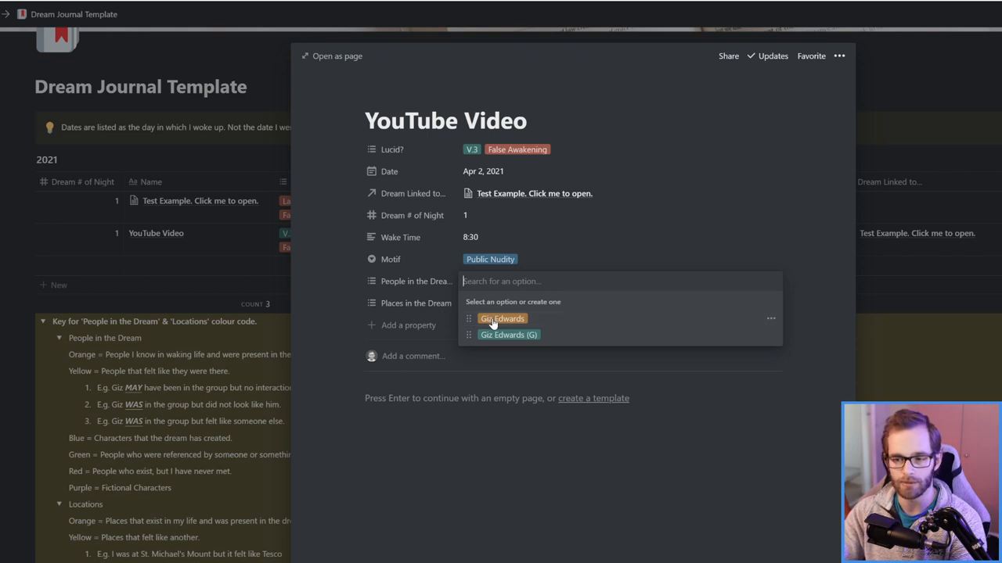
Step: Add Giz Edwards as a person and create an orange Giz's Office place tag
left_click(502, 319)
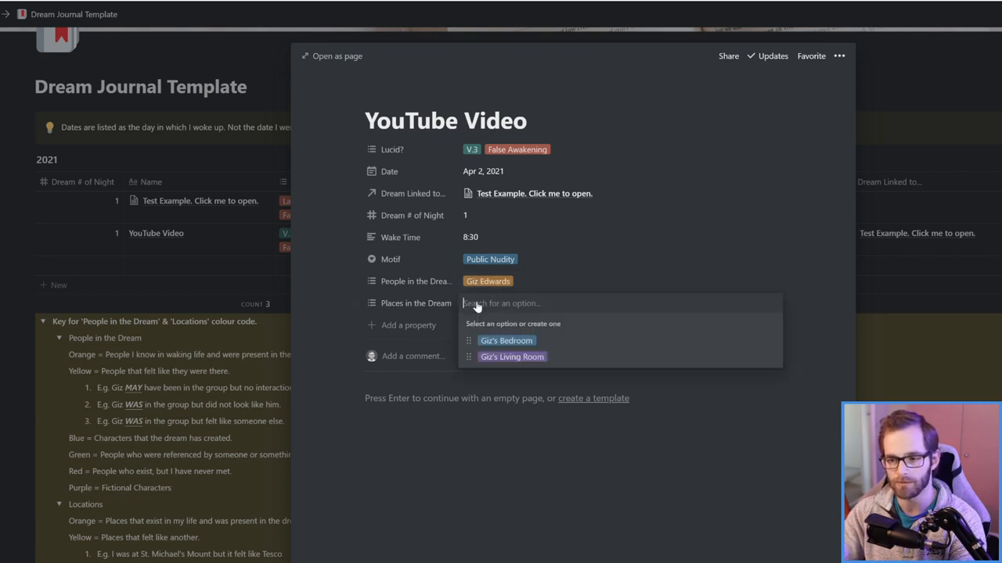
type("Gi")
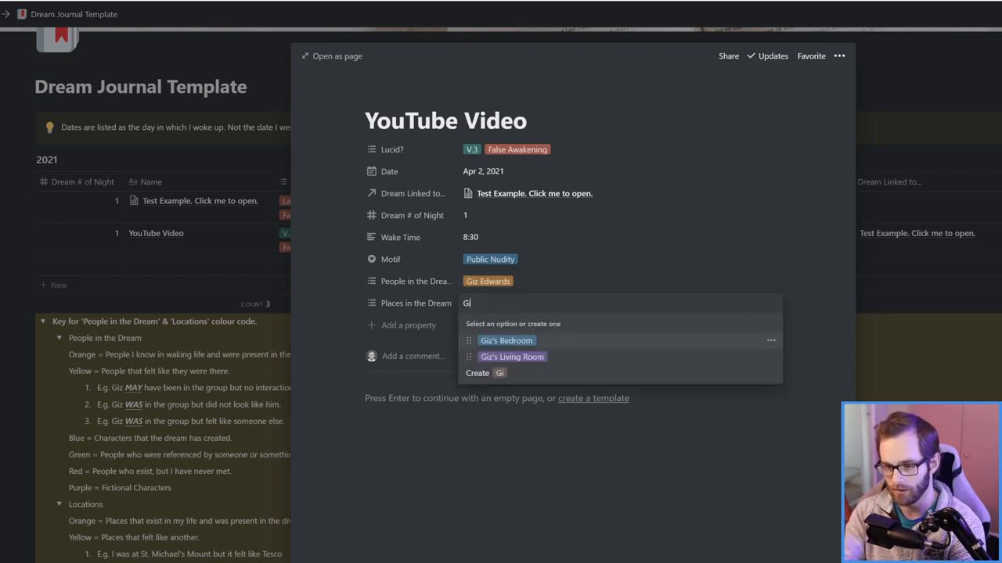
type("z's Office")
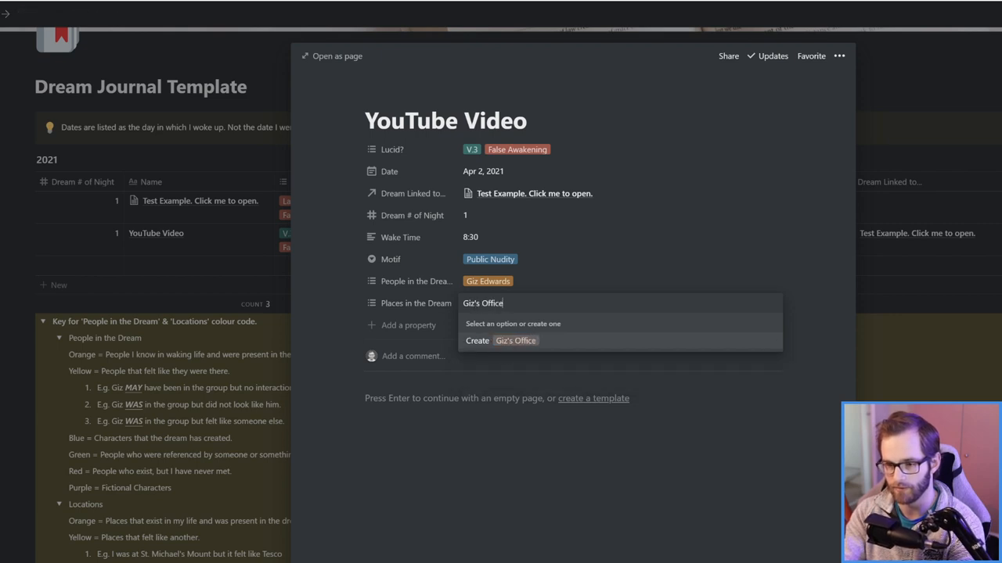
left_click(501, 341)
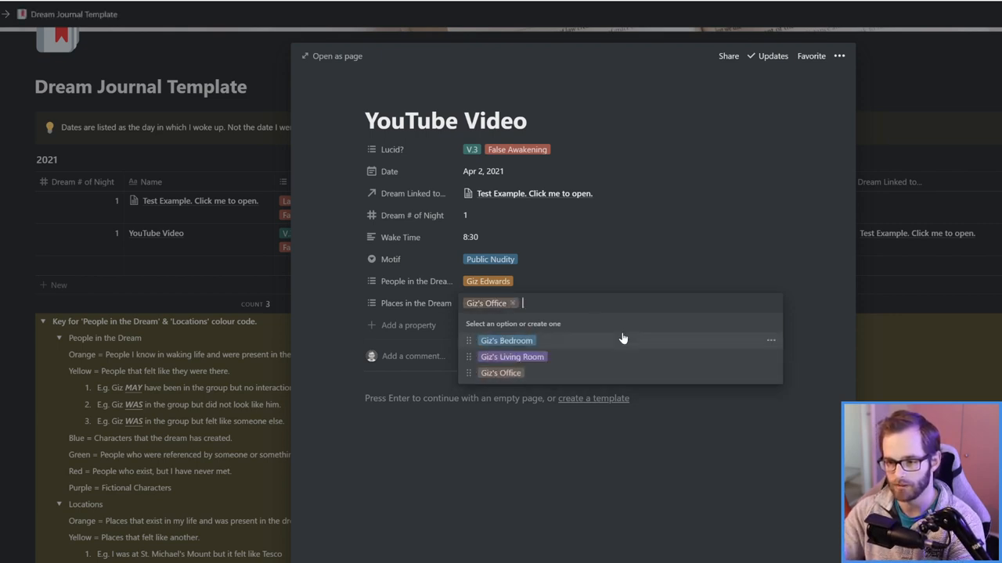
left_click(770, 372)
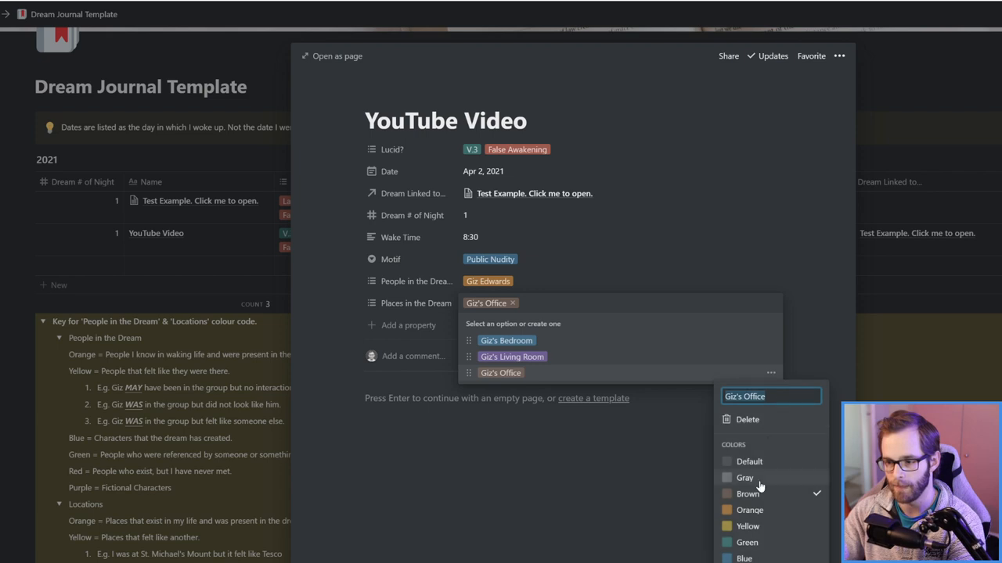
left_click(319, 336)
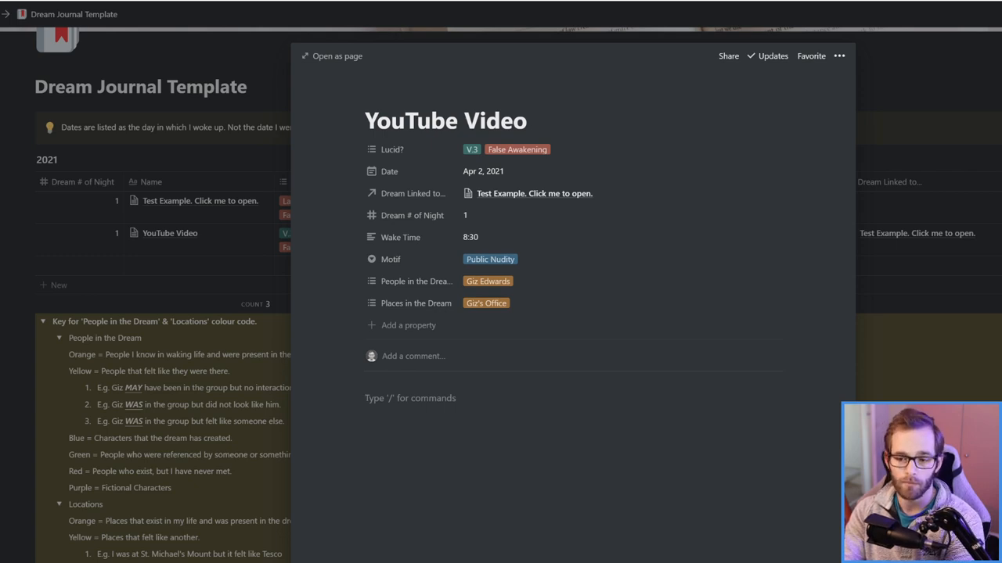
Step: Write the body text about filming a YouTube video and discovering someone behind me
type("I was recording a")
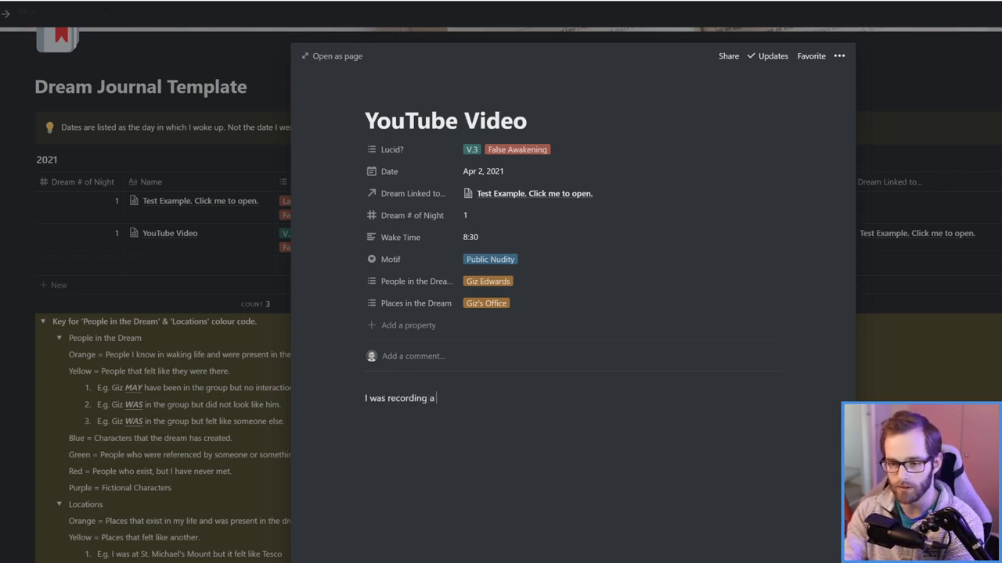
type("video for y")
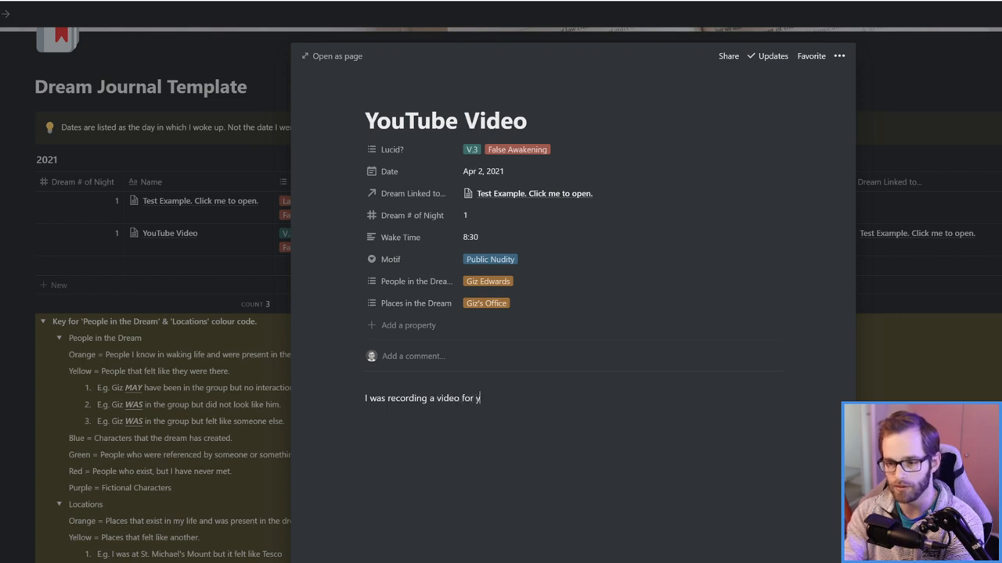
type("ouTube and")
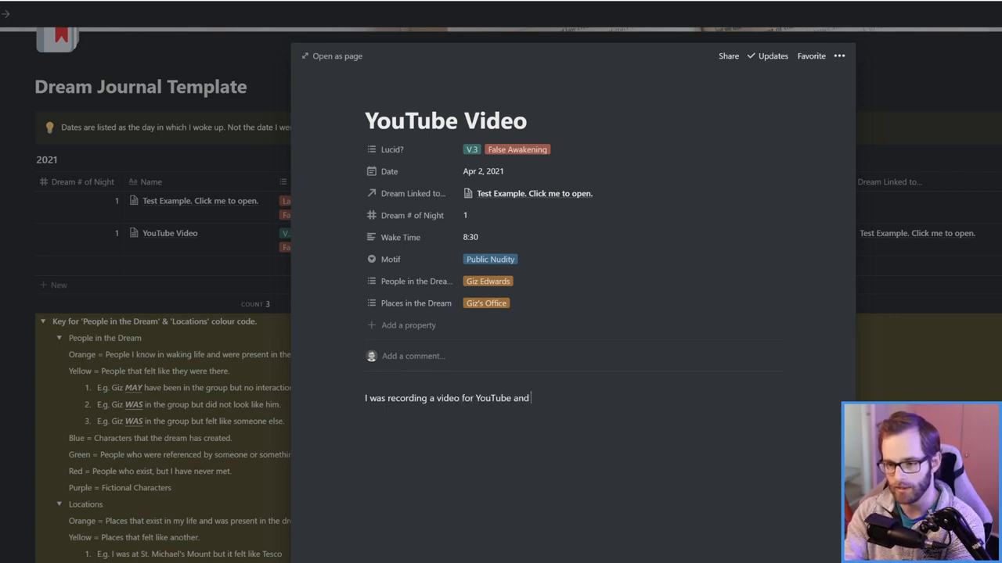
type("discovered that")
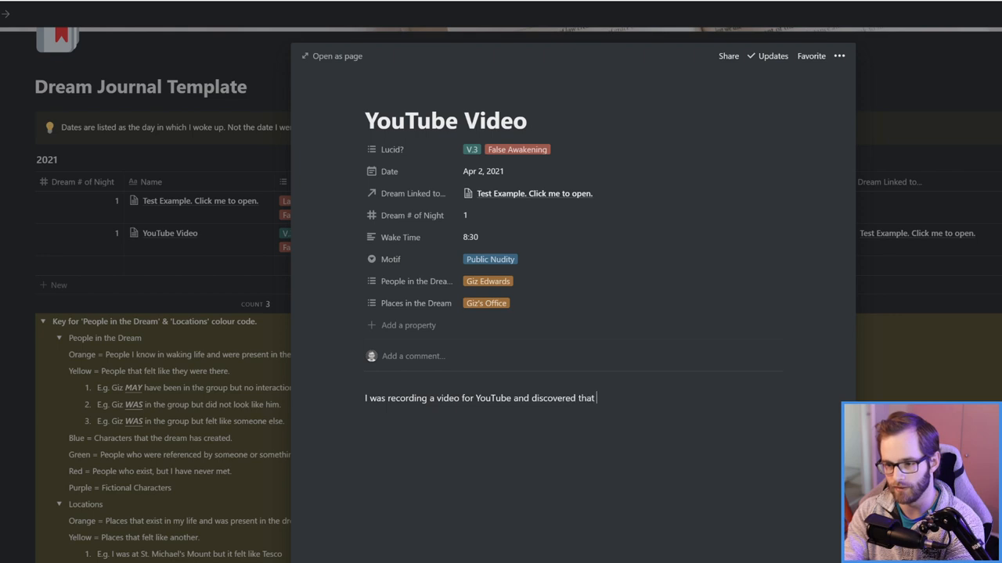
type("there was a naked person")
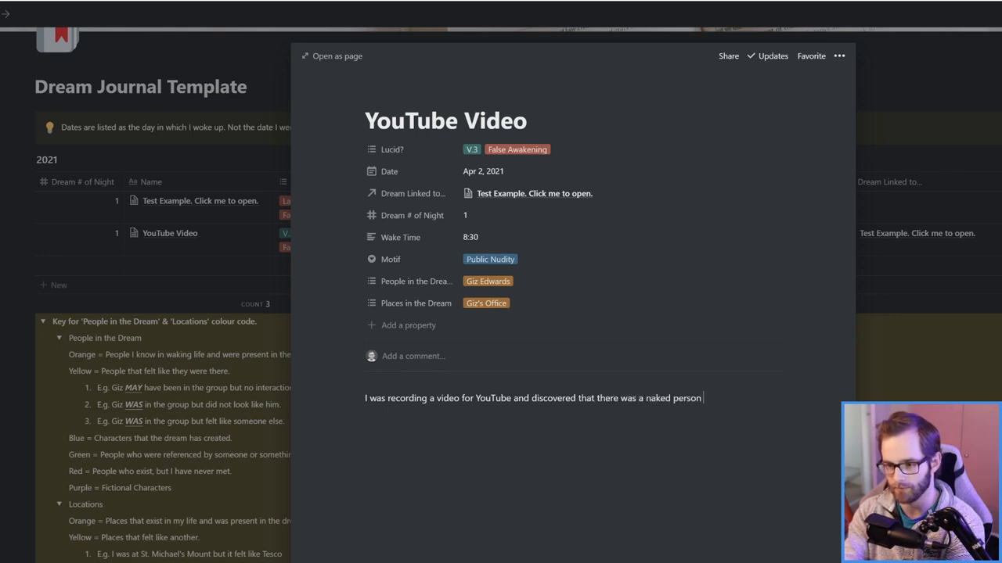
type("behind me.")
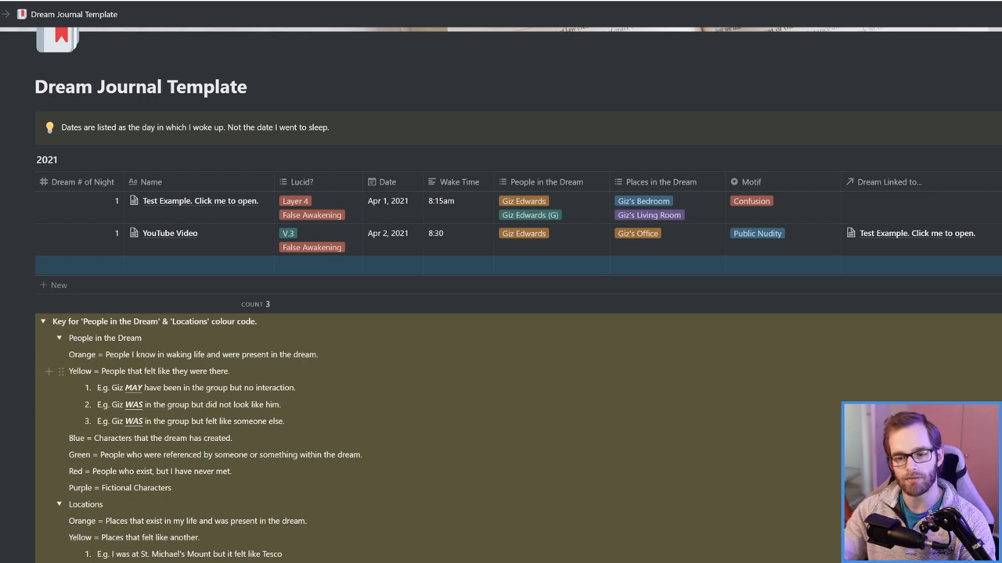
mouse_move(523, 198)
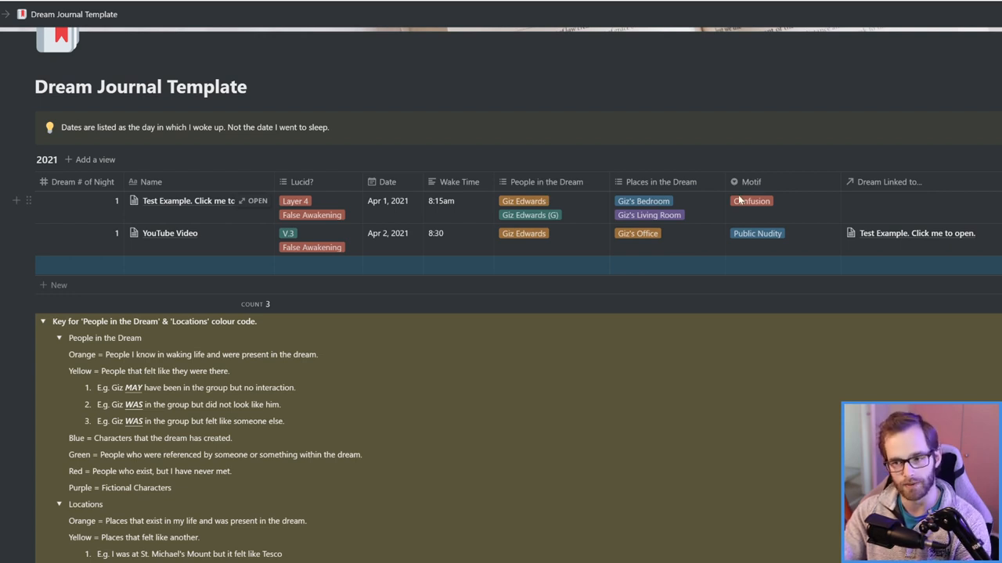
mouse_move(522, 221)
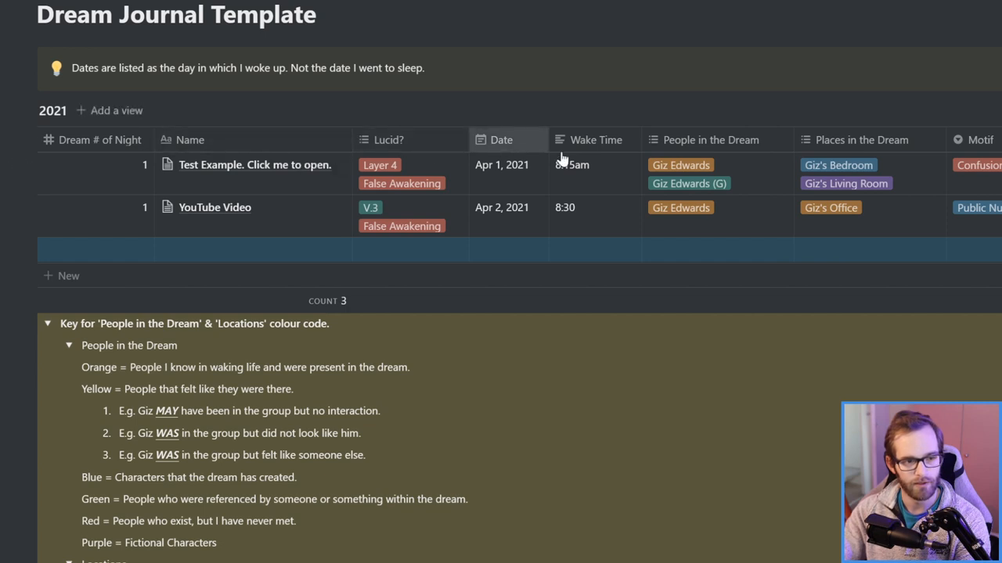
mouse_move(689, 169)
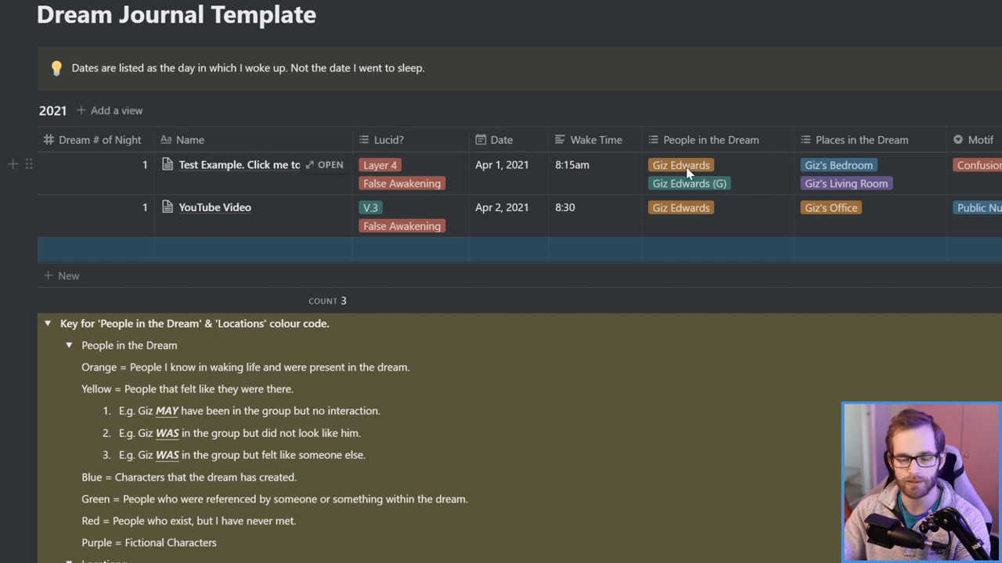
mouse_move(697, 195)
type("Giz")
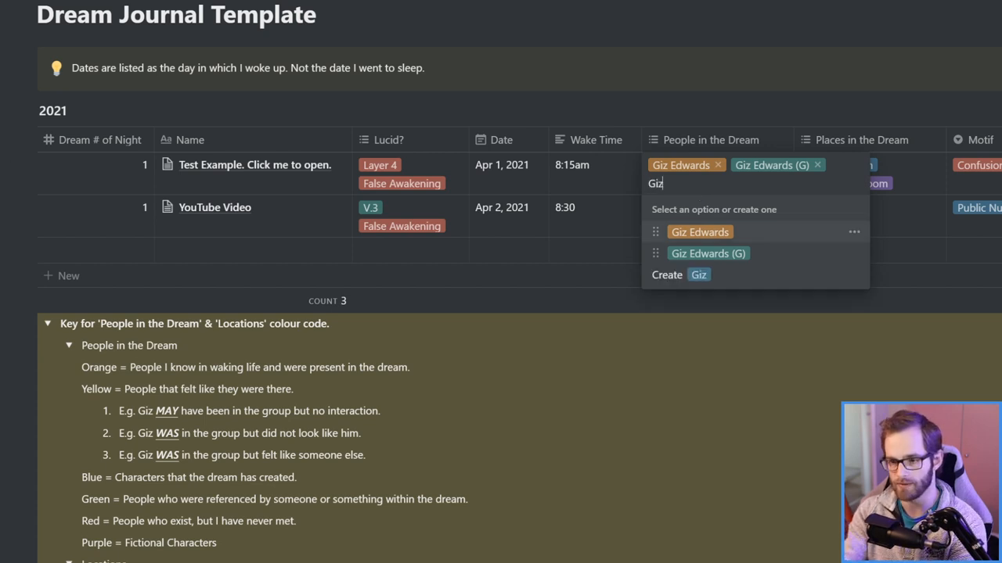
type("Edwards")
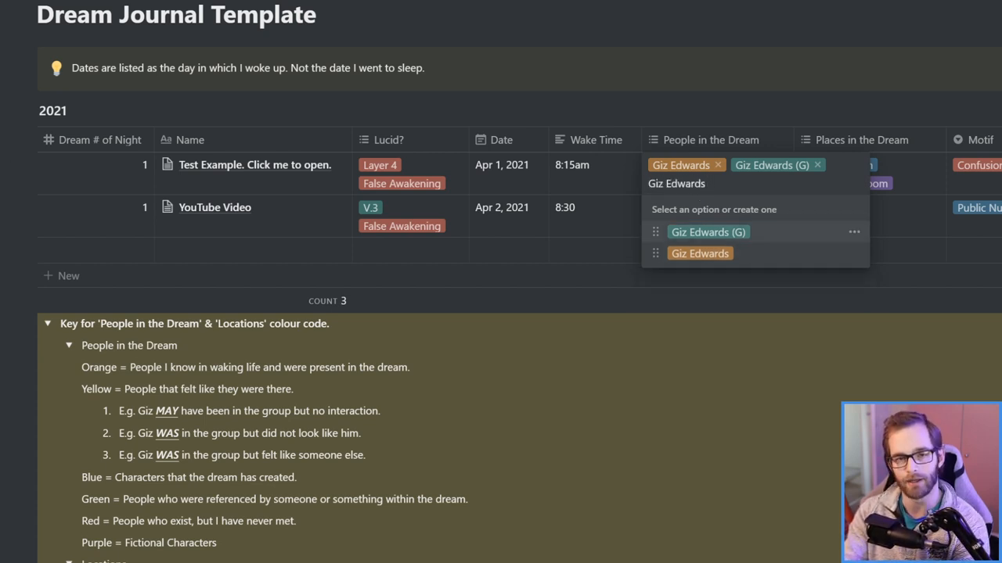
type("(R")
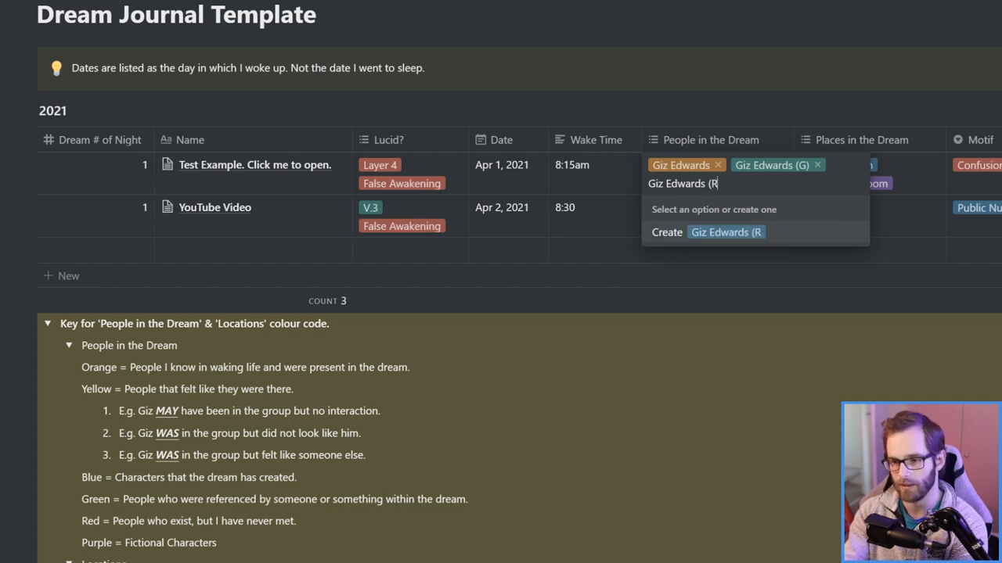
left_click(725, 232)
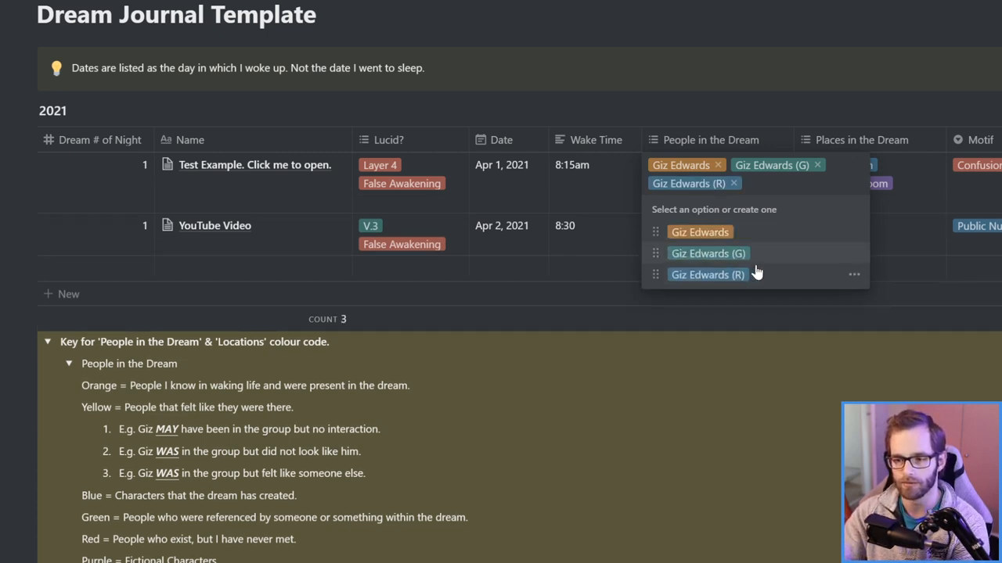
left_click(854, 275)
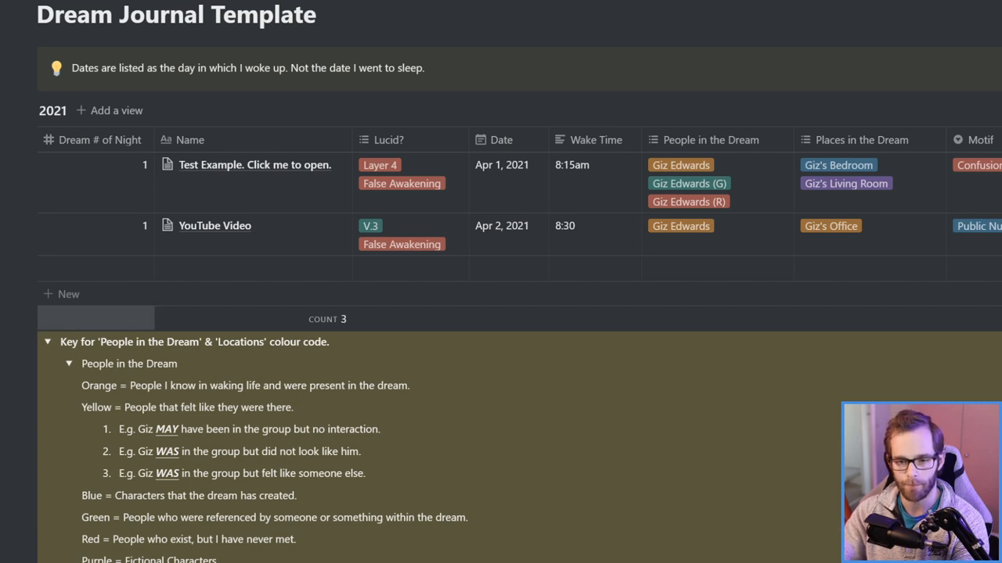
scroll("down", 3)
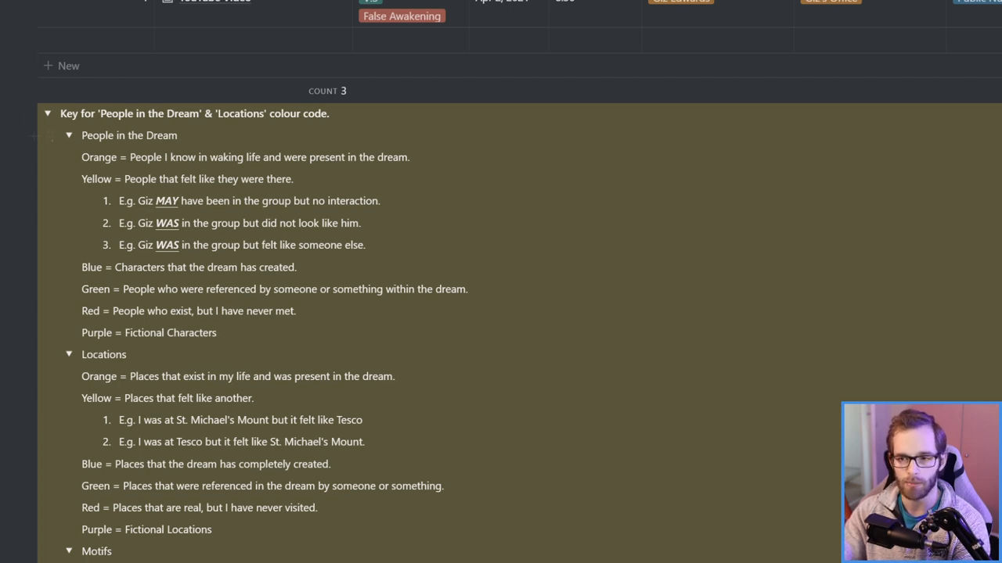
scroll("up", 3)
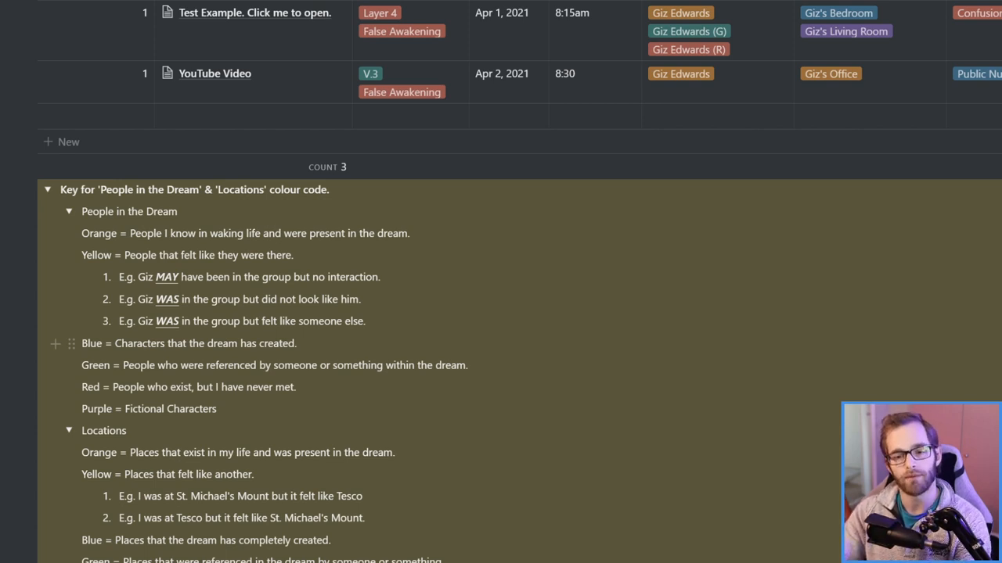
scroll("down", 3)
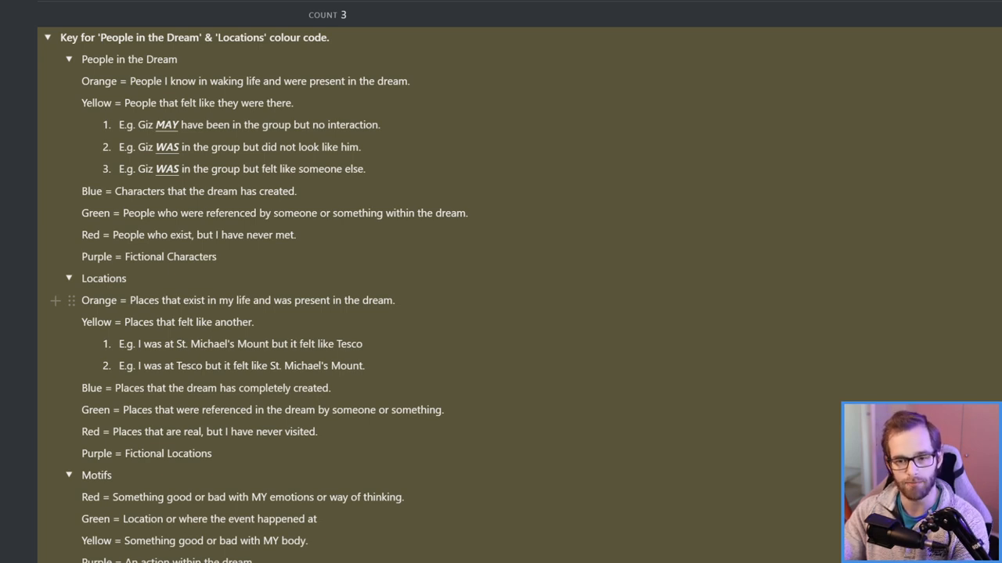
mouse_move(82, 387)
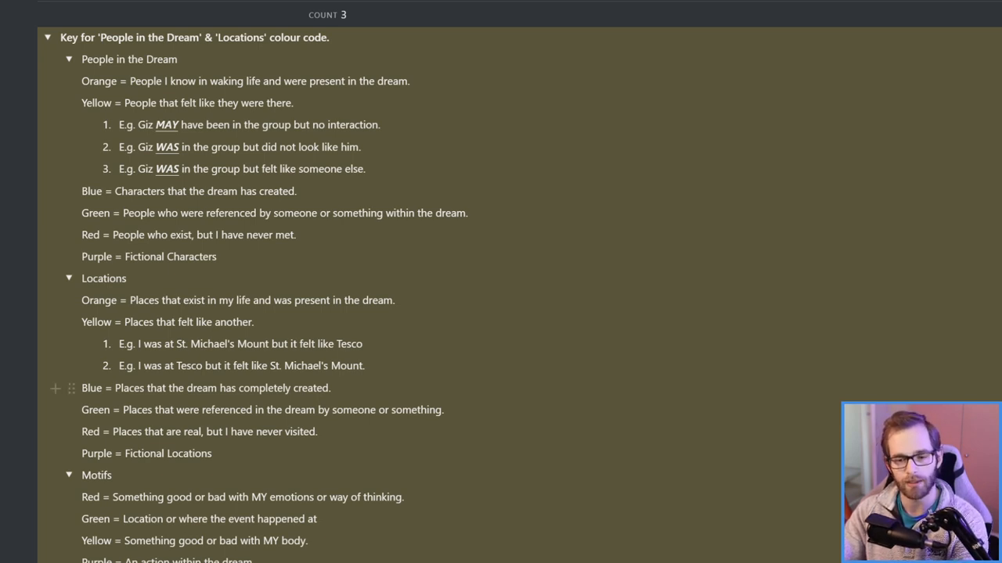
scroll("up", 3)
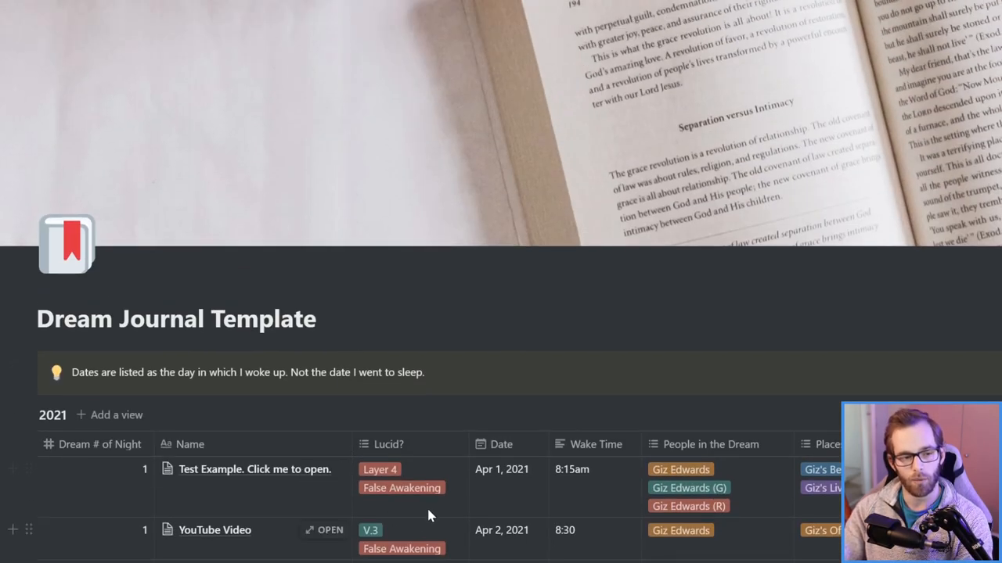
scroll("down", 3)
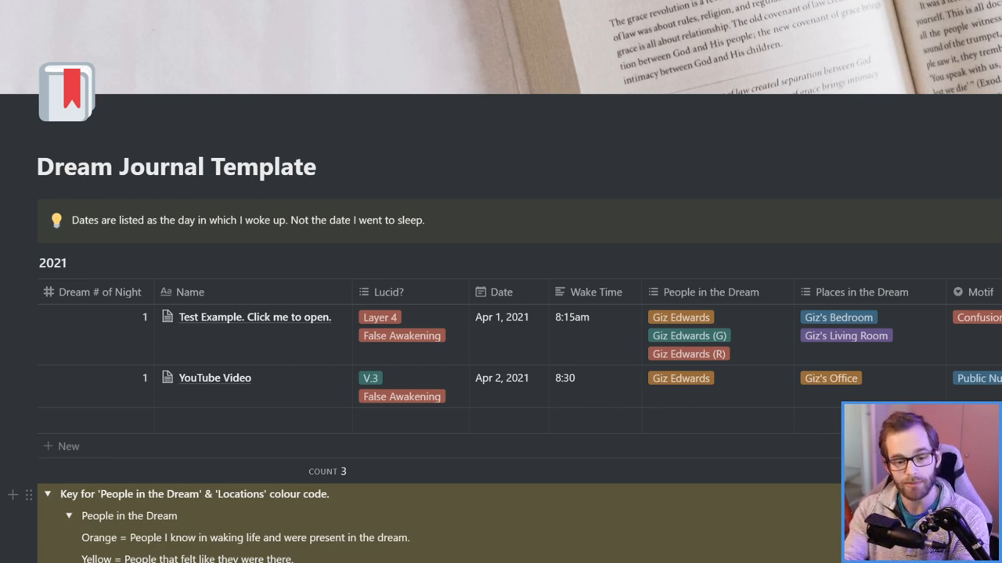
scroll("down", 3)
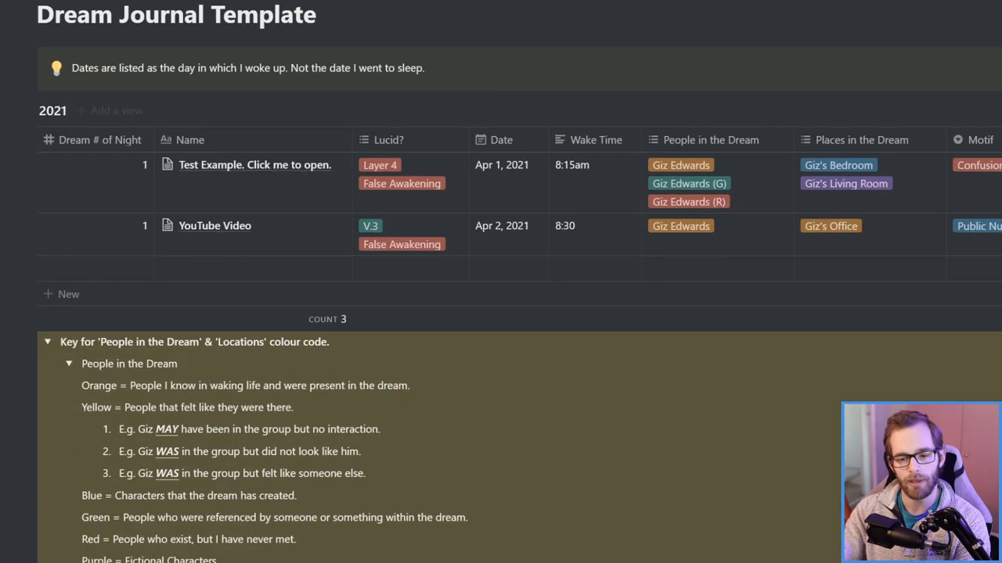
Step: Fold the colour-code key down to its four section headings and scroll to Dream Signs
scroll("down", 3)
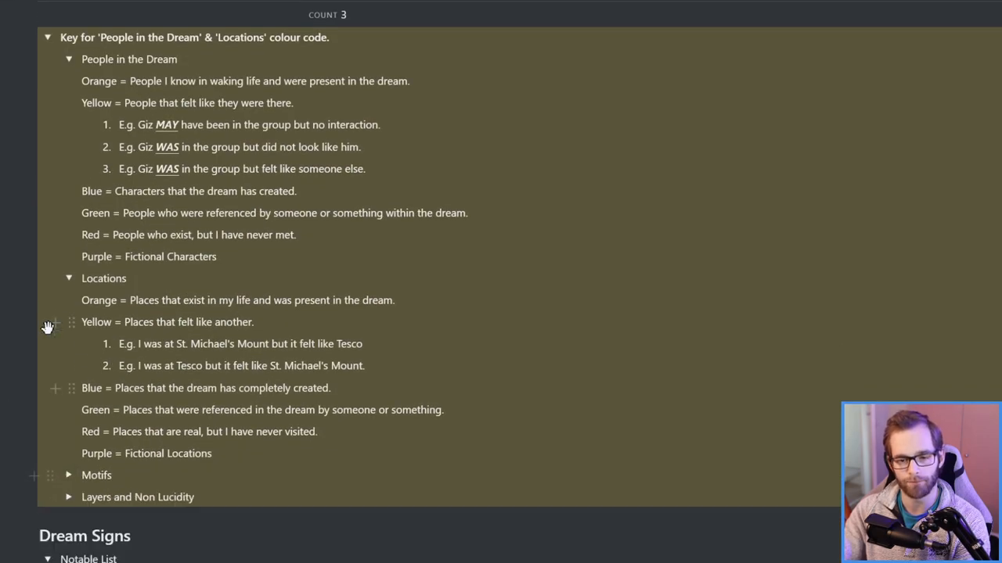
left_click(69, 278)
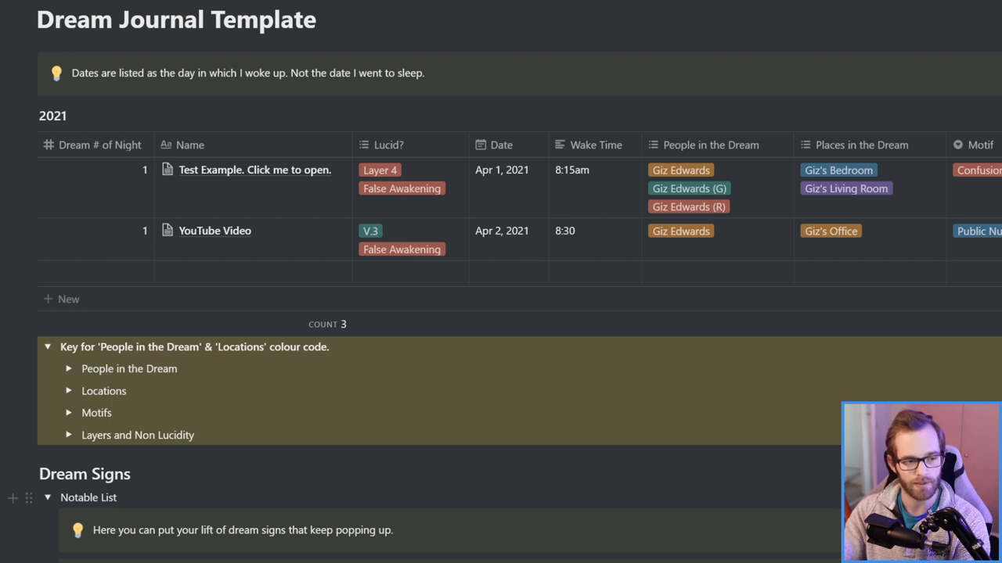
scroll("down", 3)
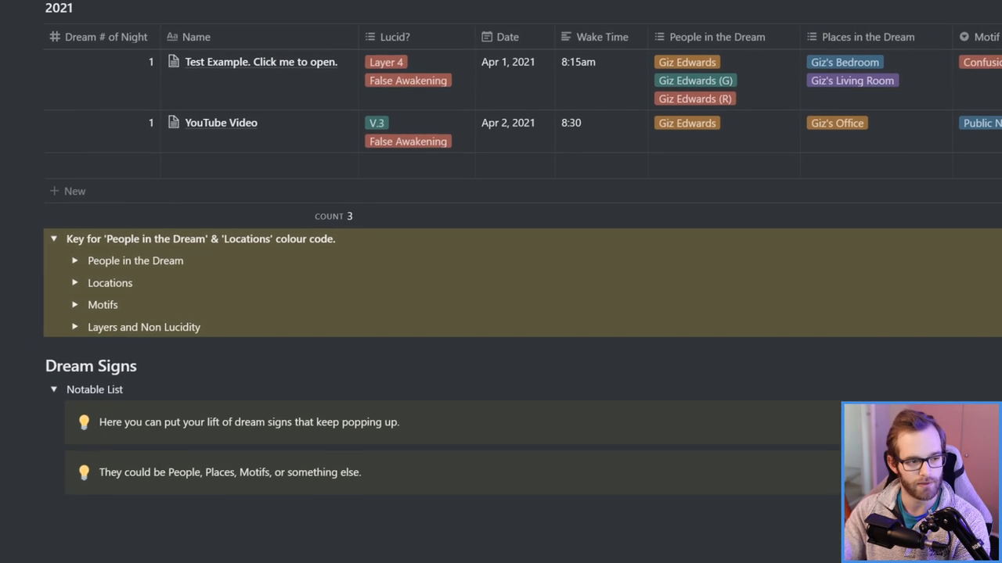
scroll("down", 3)
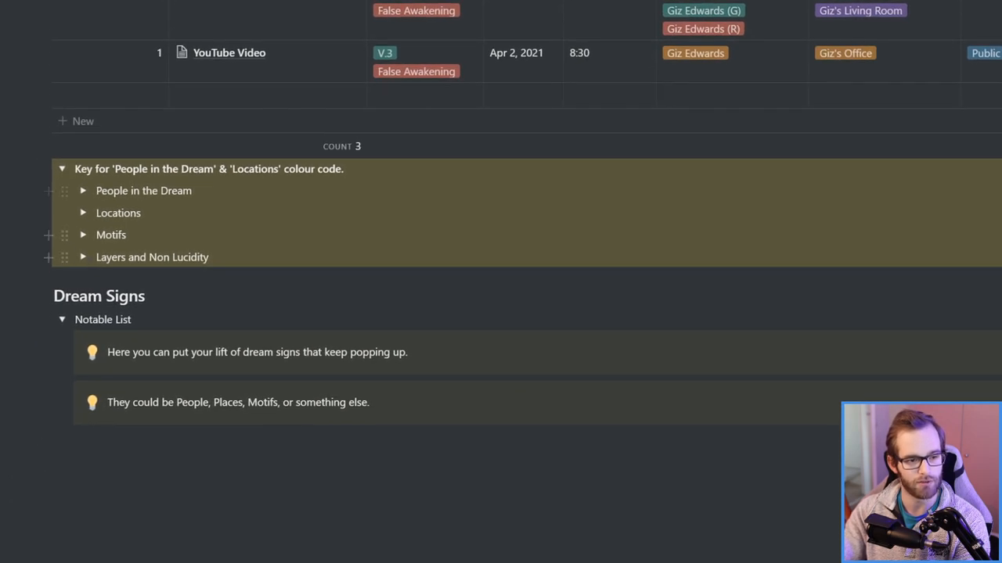